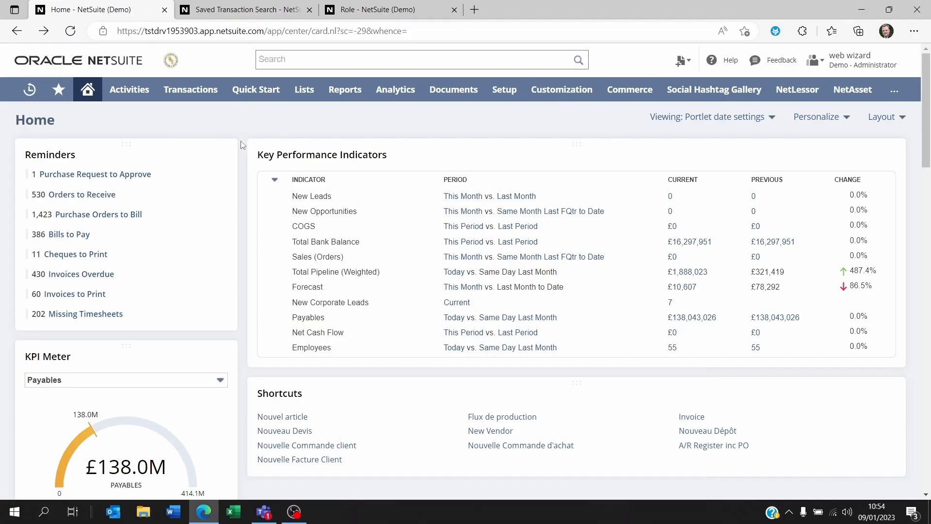
mouse_move(208, 124)
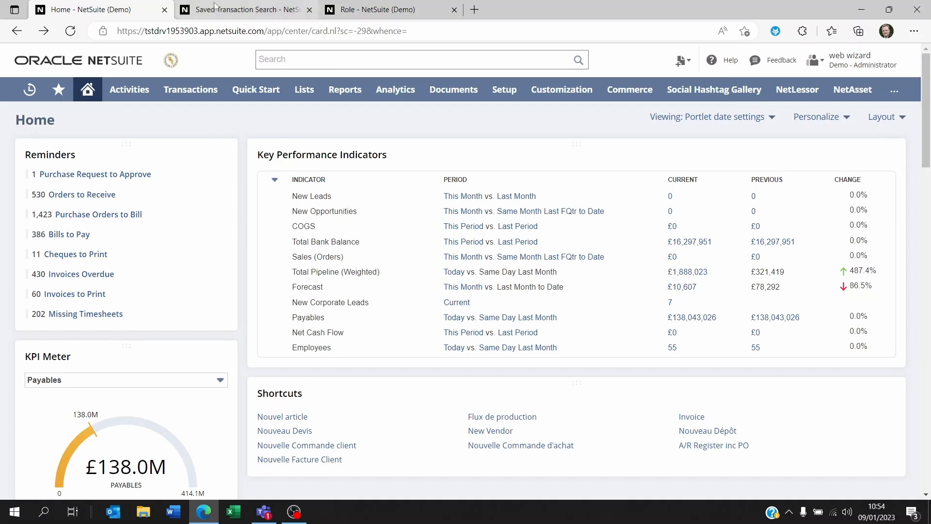
- Review the five filter criteria of the 'Invoice to Approve ($14K)' saved search
left_click(244, 10)
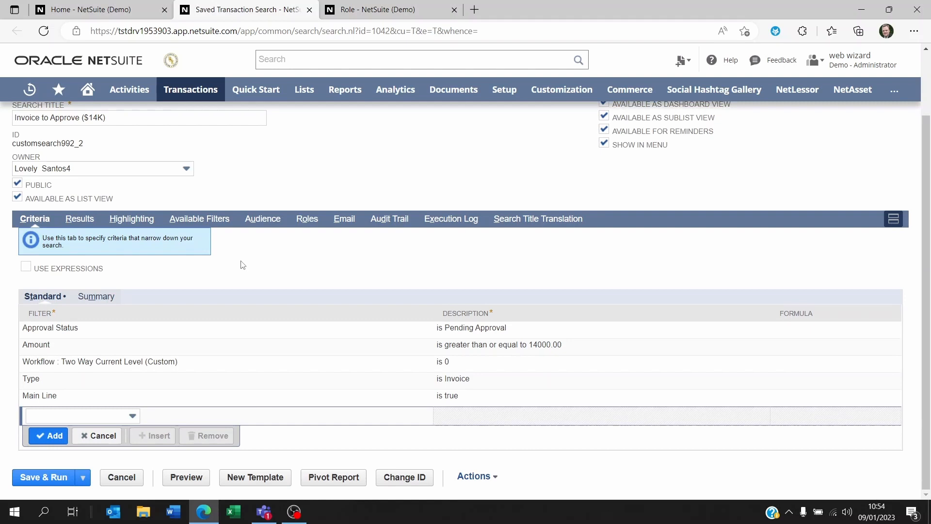
mouse_move(38, 231)
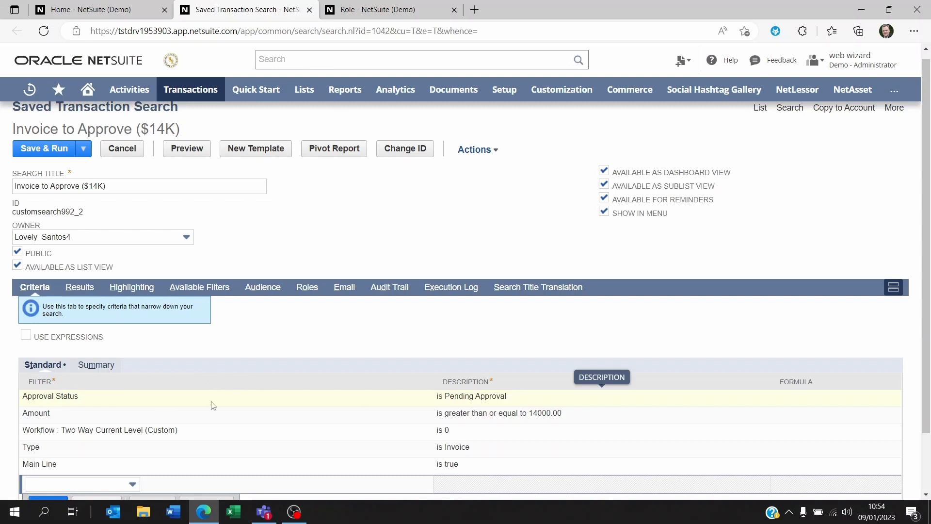
mouse_move(241, 435)
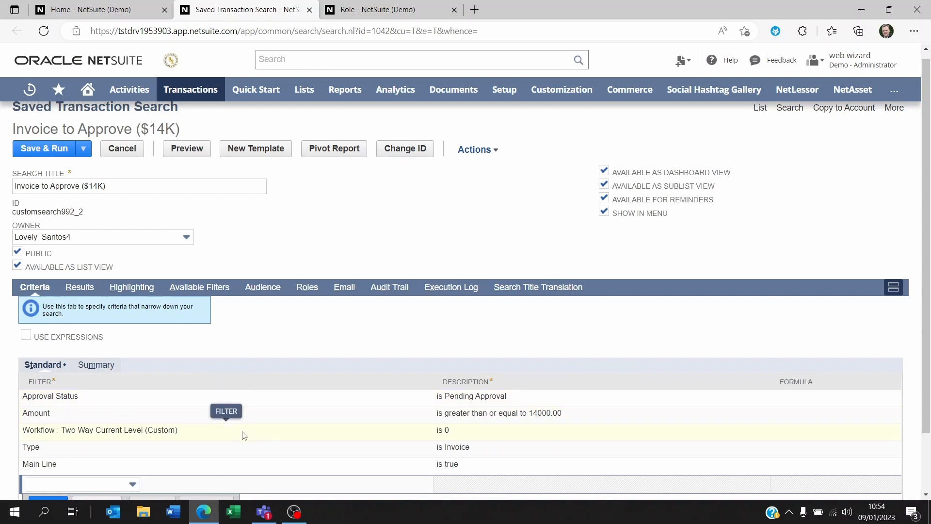
scroll("down", 3)
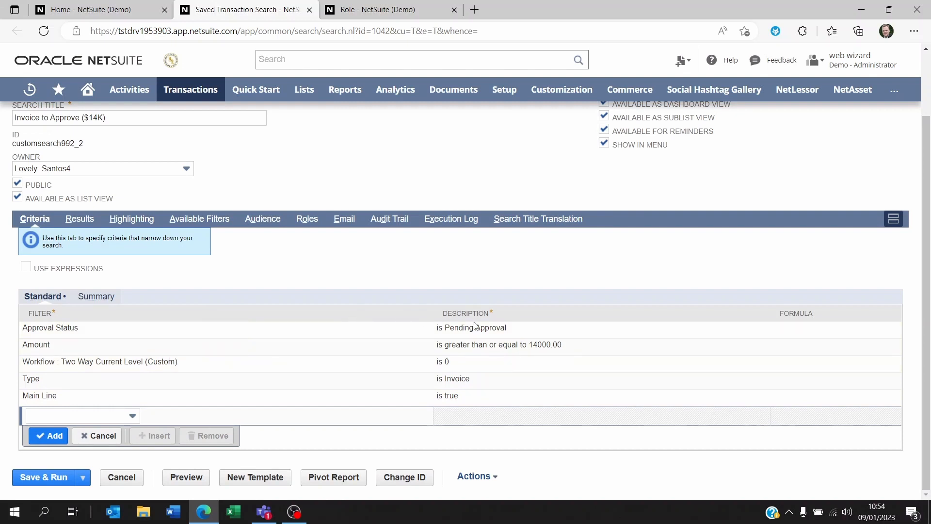
mouse_move(455, 276)
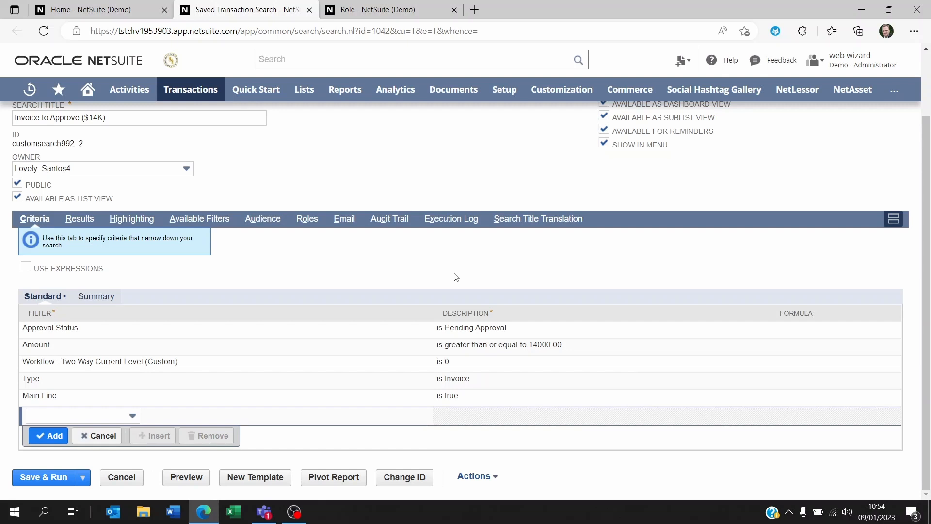
mouse_move(79, 222)
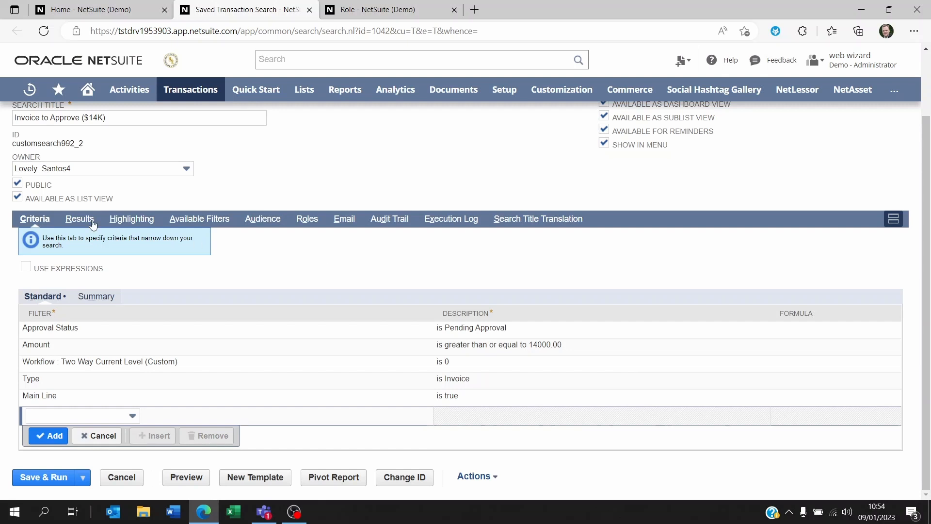
- Review the search's Date sort and its Date, Period, Type, Document Number, Name, Memo, Amount columns
left_click(79, 218)
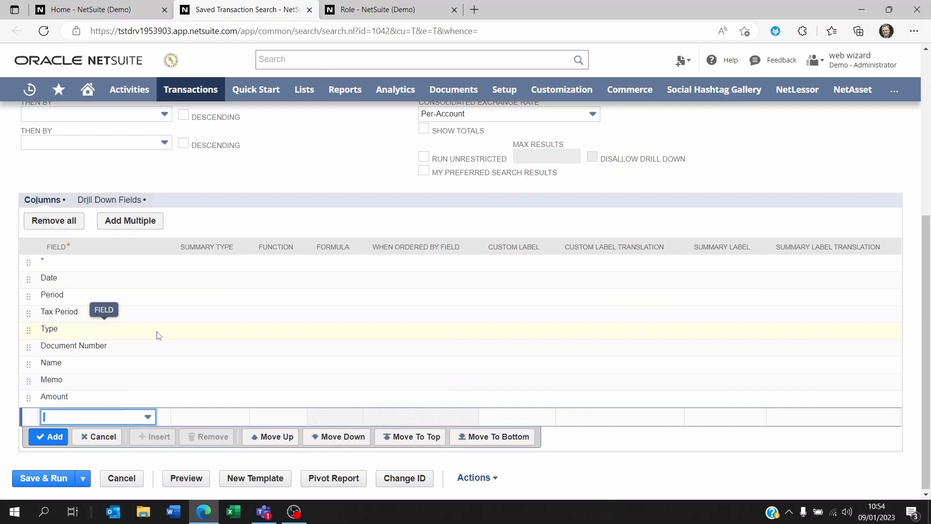
scroll("up", 3)
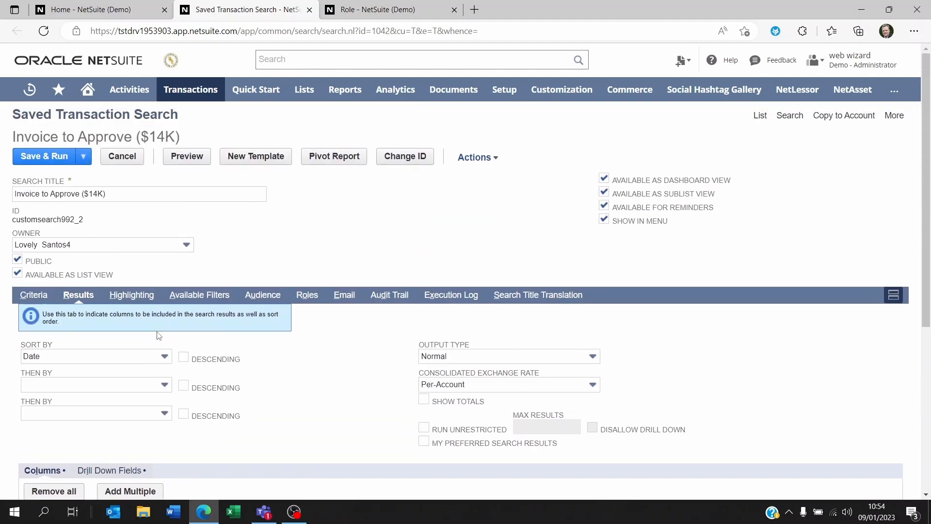
scroll("down", 3)
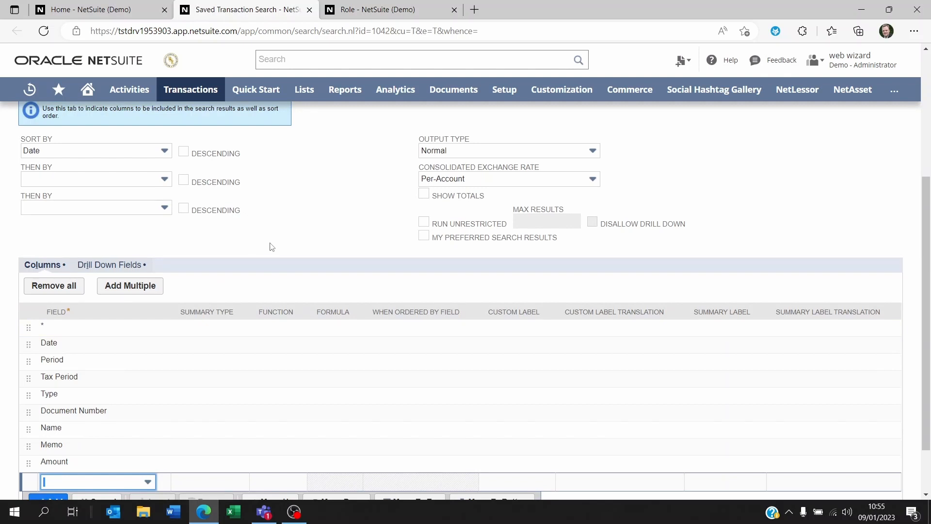
- Browse the 01: EMEA CFO role's transaction permissions and their access levels
left_click(380, 10)
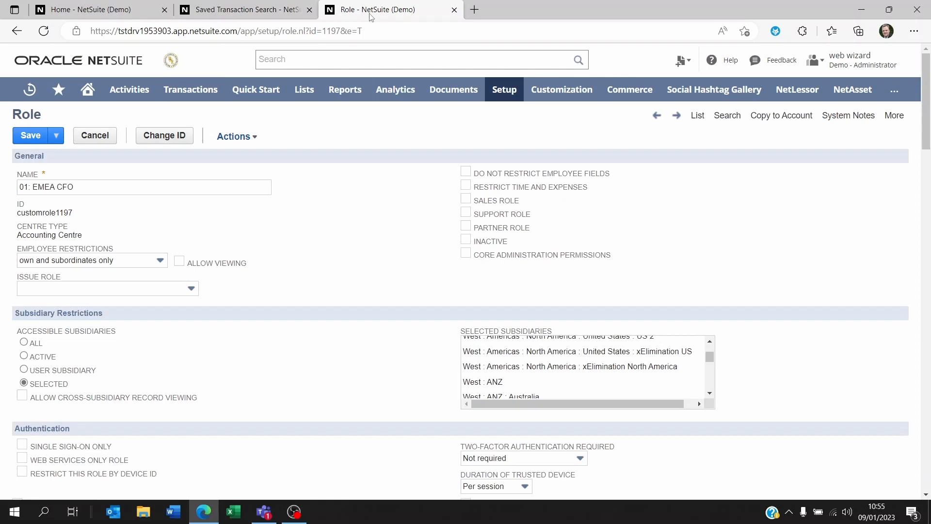
triple_click(143, 187)
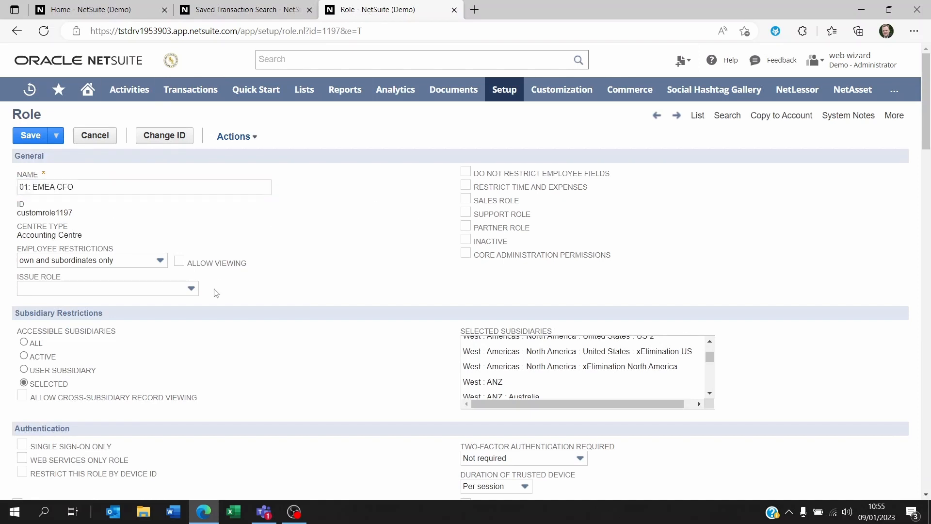
scroll("down", 3)
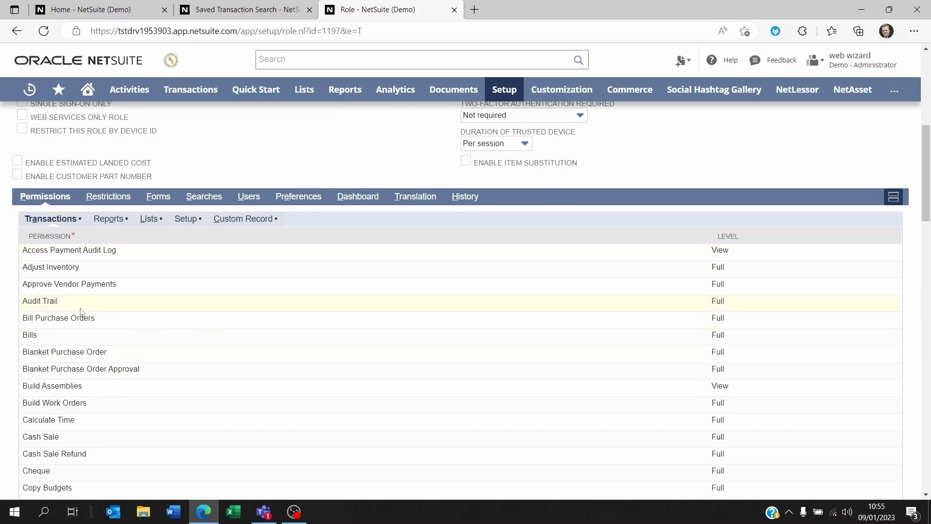
scroll("down", 3)
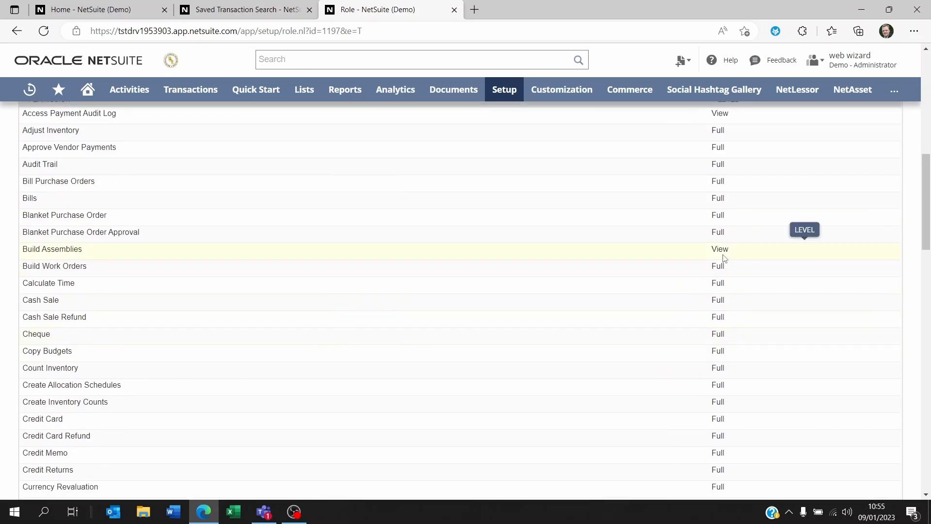
scroll("up", 3)
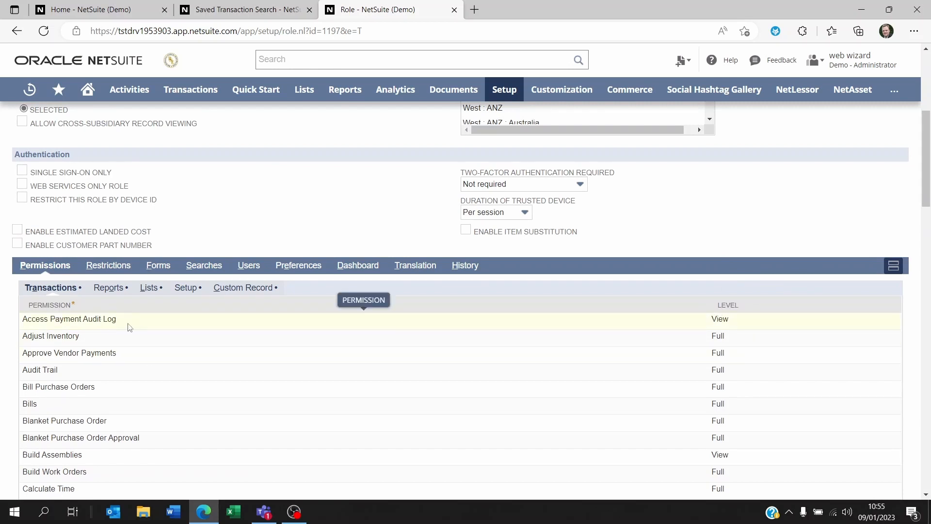
mouse_move(286, 209)
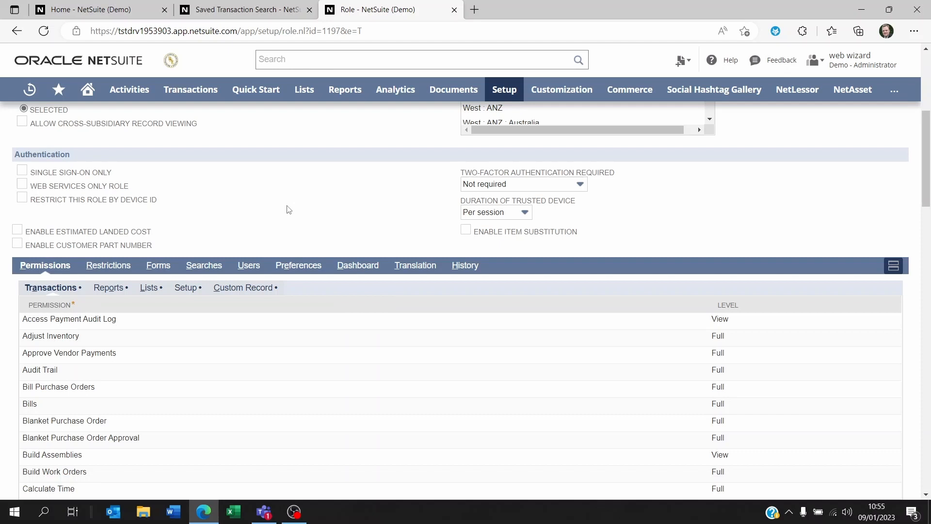
mouse_move(733, 338)
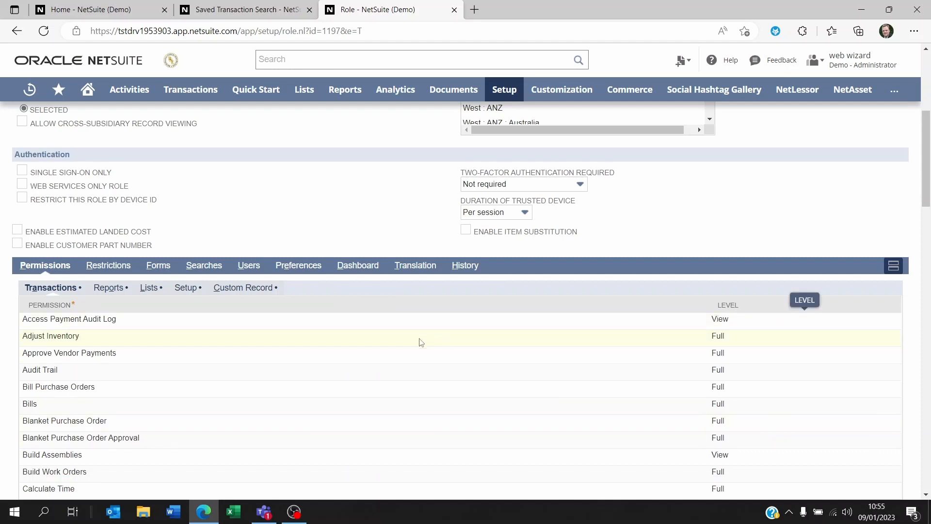
mouse_move(135, 321)
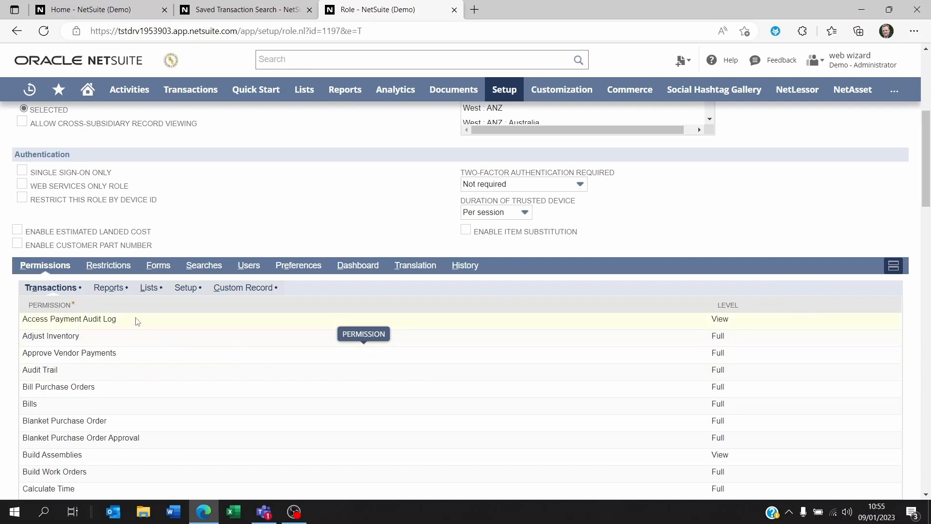
scroll("down", 3)
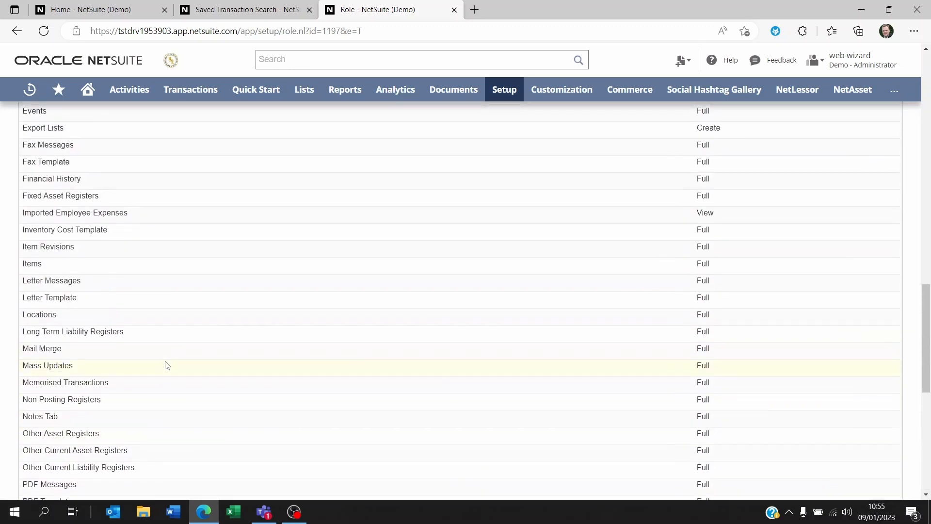
scroll("up", 3)
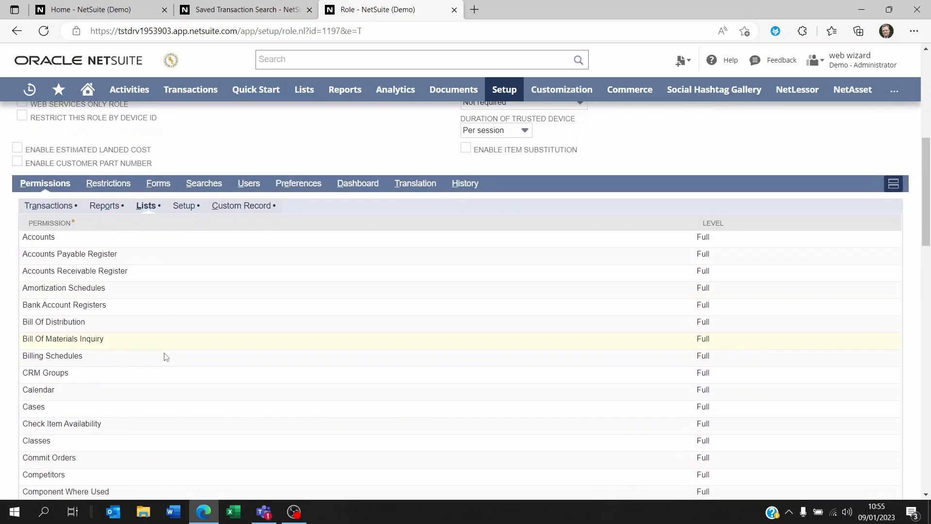
scroll("up", 3)
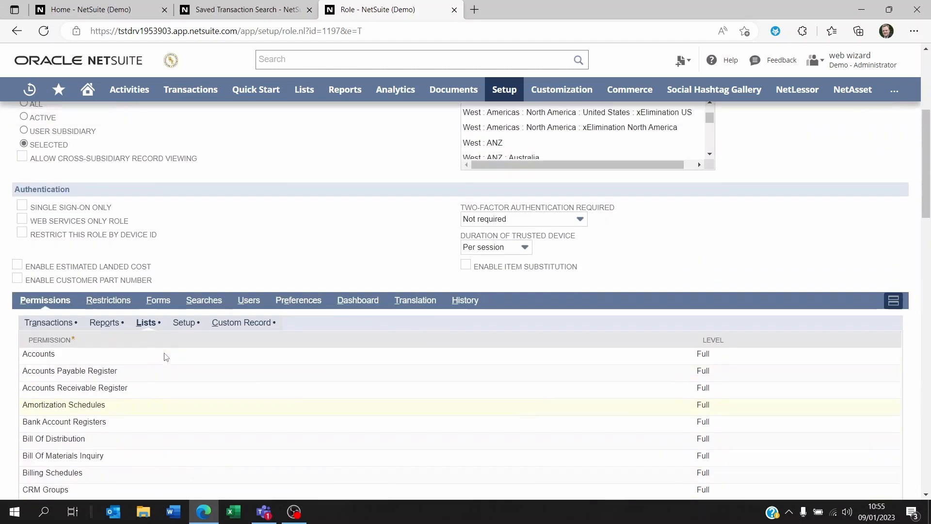
scroll("up", 3)
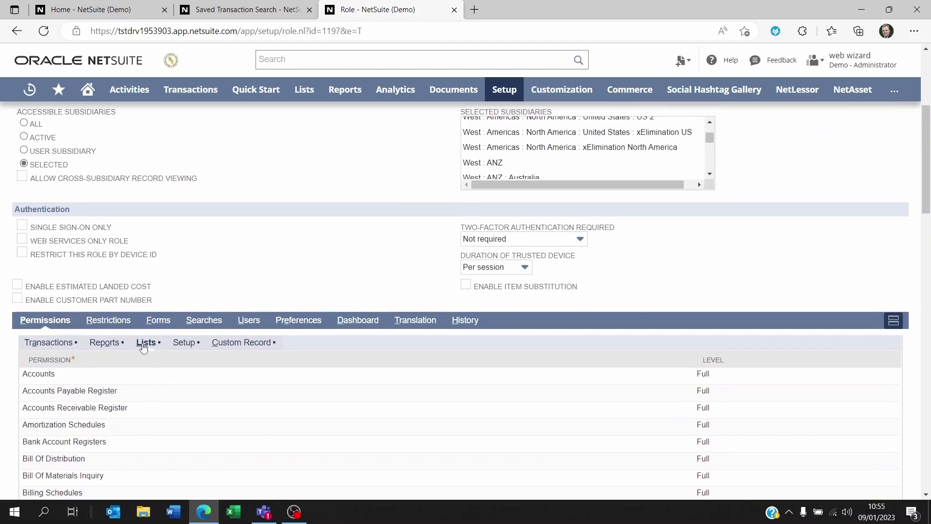
mouse_move(584, 426)
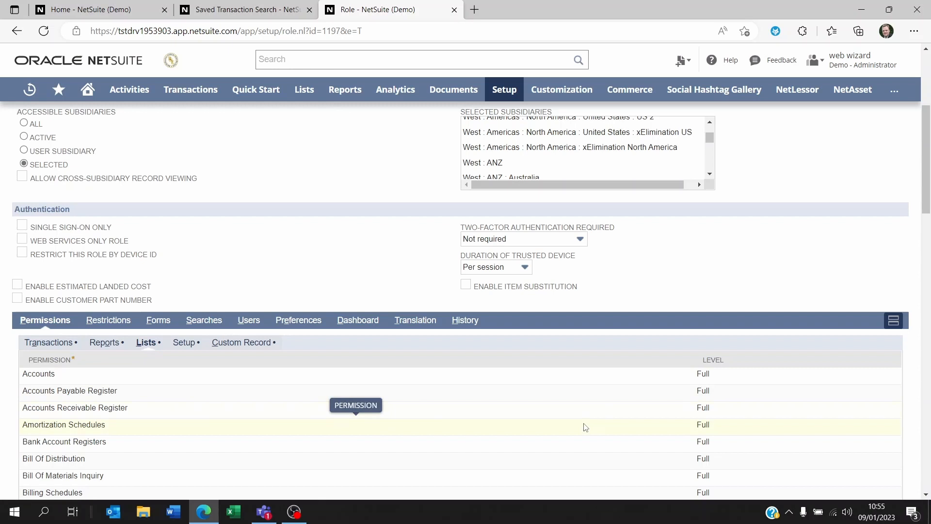
scroll("down", 3)
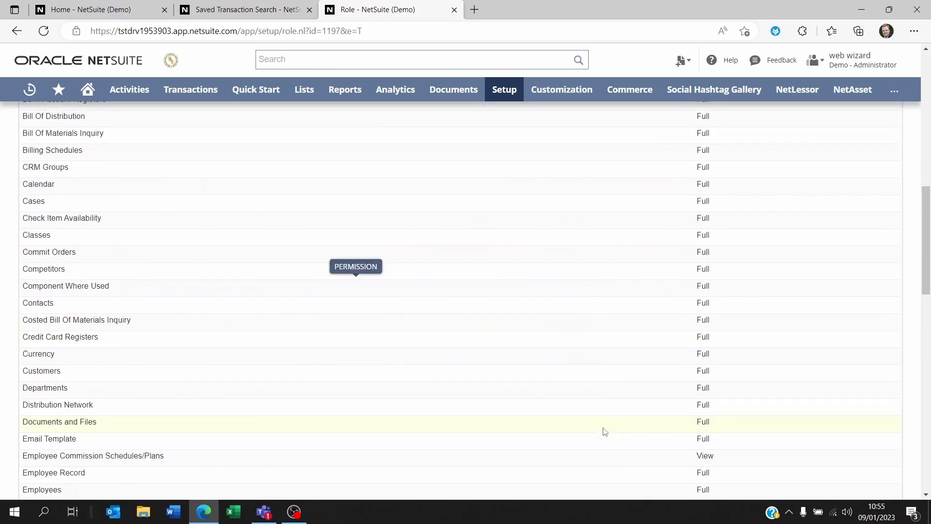
scroll("down", 3)
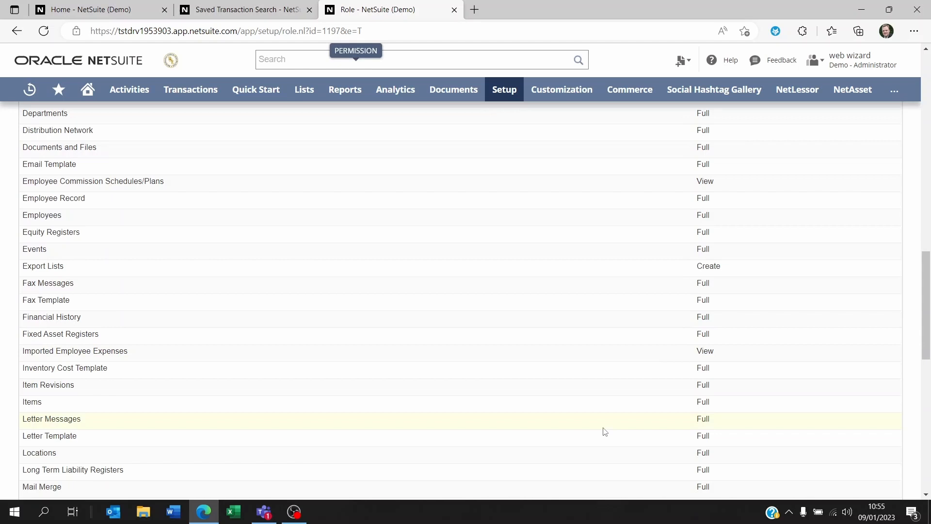
scroll("up", 3)
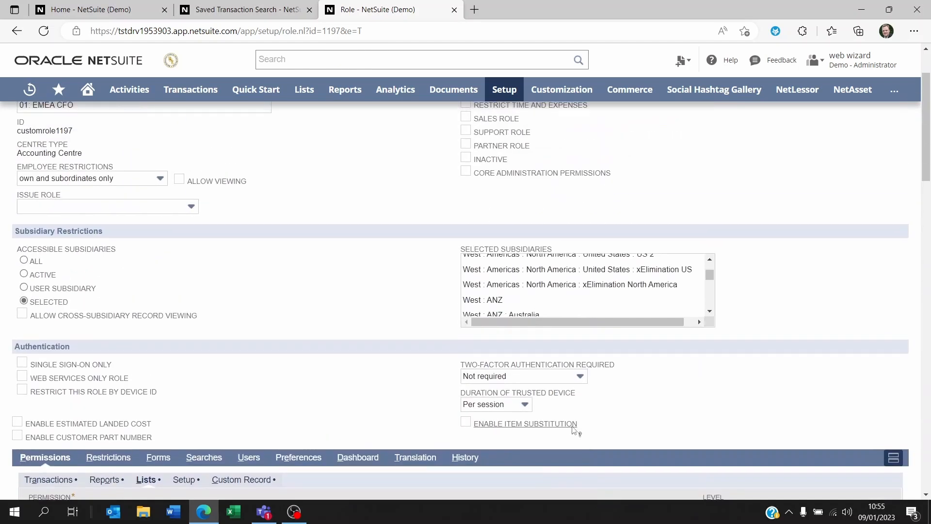
scroll("down", 3)
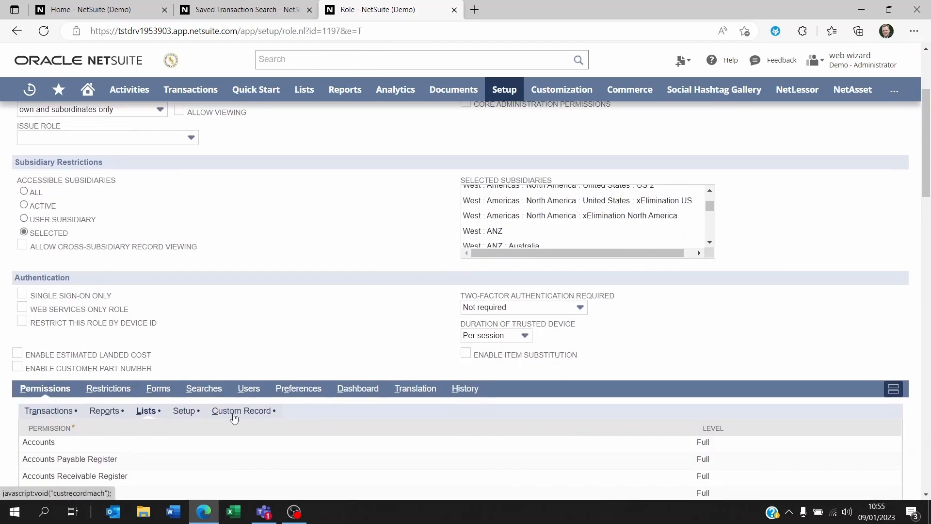
- Review custom record permissions (mostly Full, ESL Audit Trail View) and return to general details
left_click(241, 410)
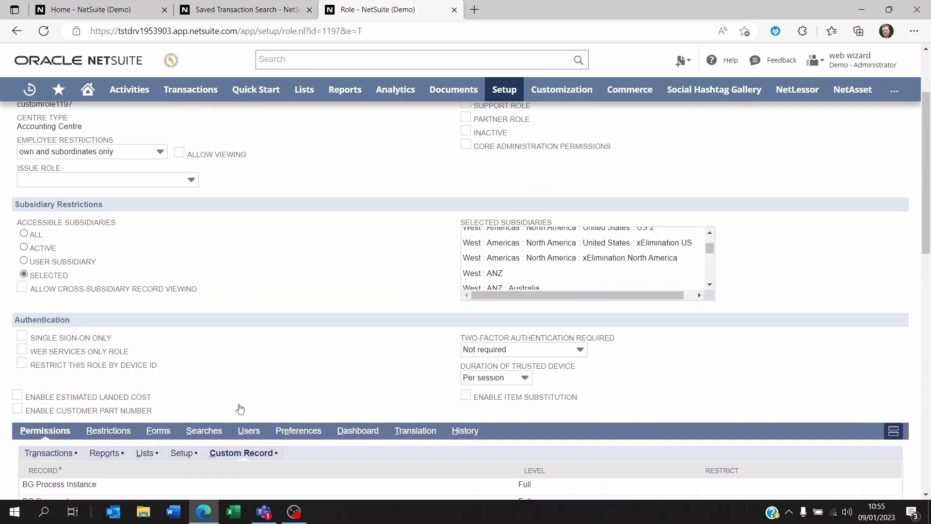
scroll("down", 3)
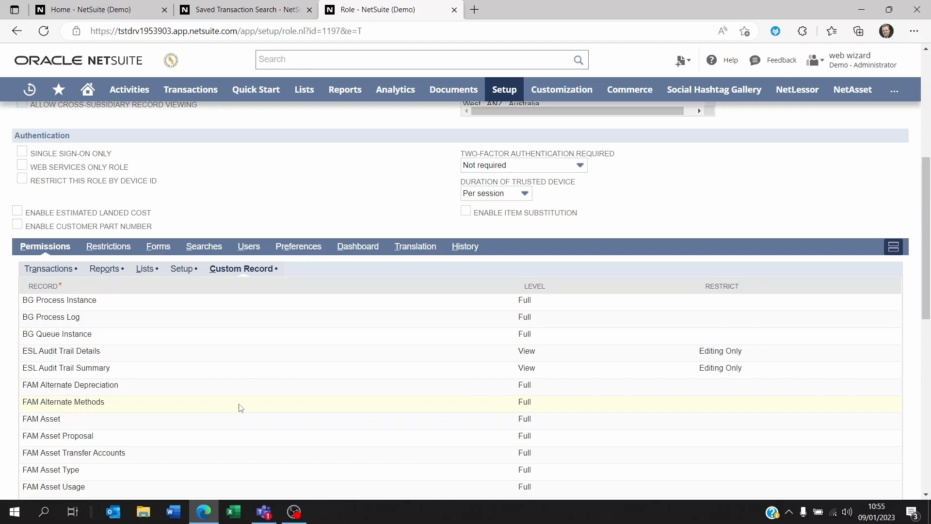
mouse_move(542, 294)
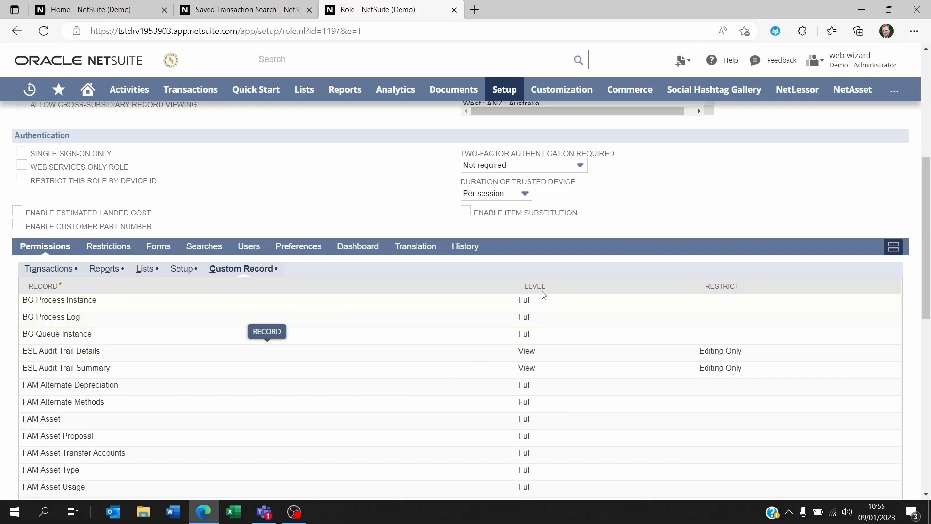
mouse_move(405, 291)
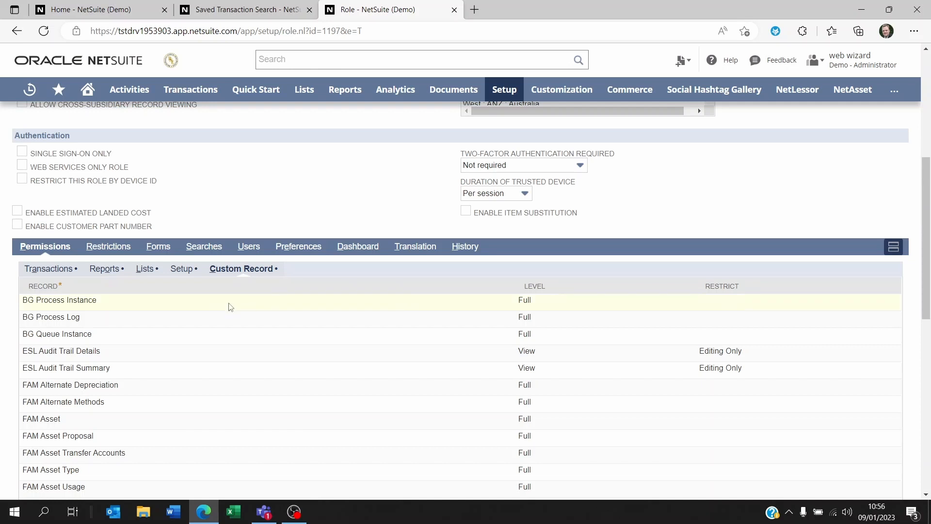
mouse_move(197, 349)
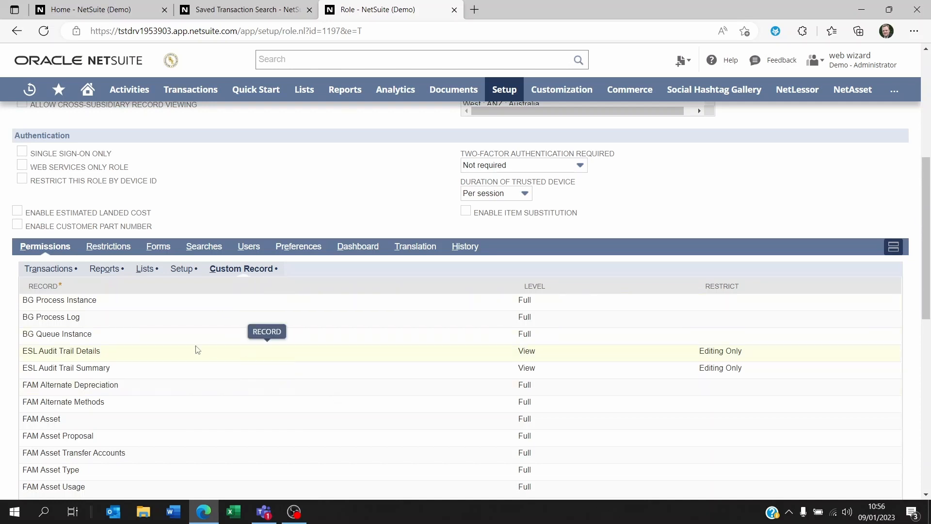
mouse_move(266, 358)
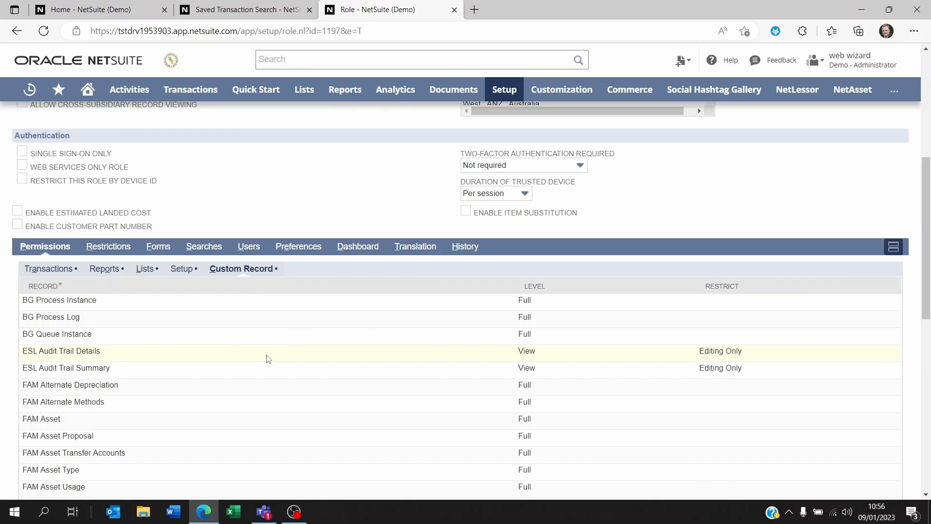
mouse_move(267, 359)
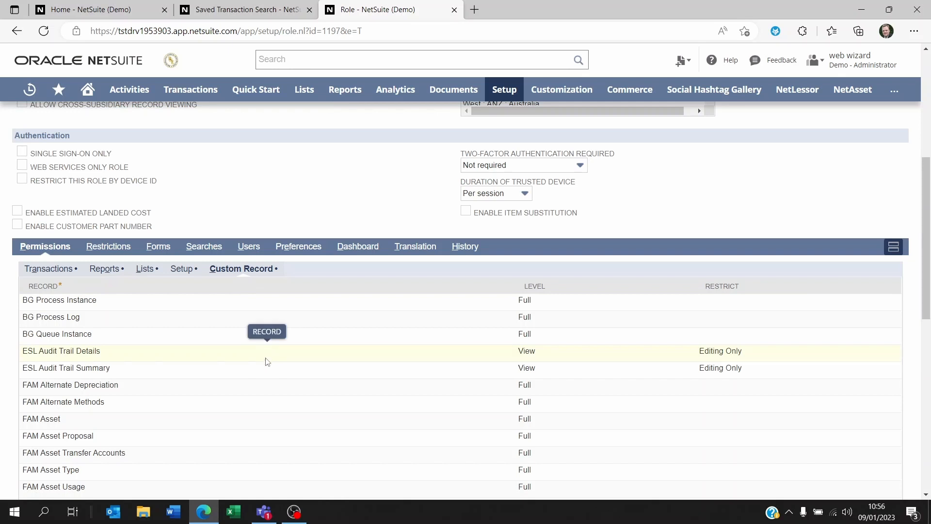
mouse_move(246, 368)
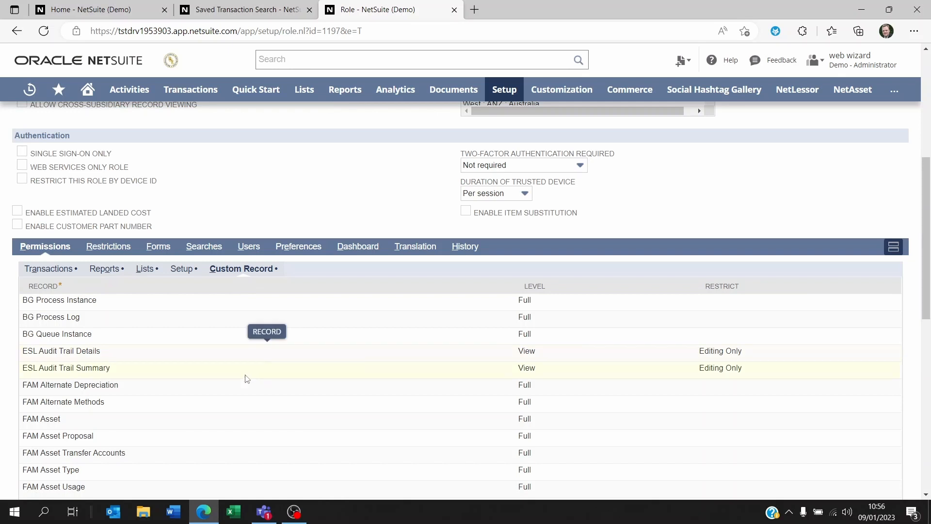
scroll("up", 3)
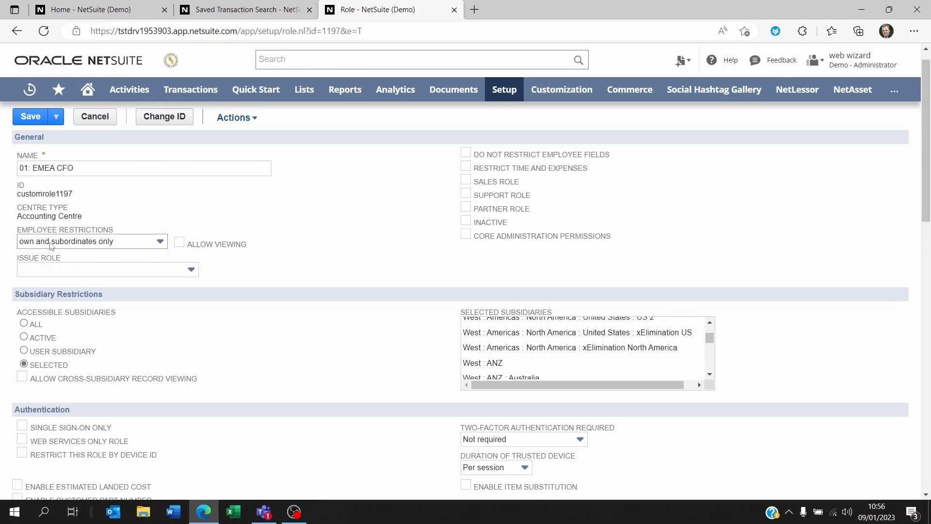
left_click(93, 240)
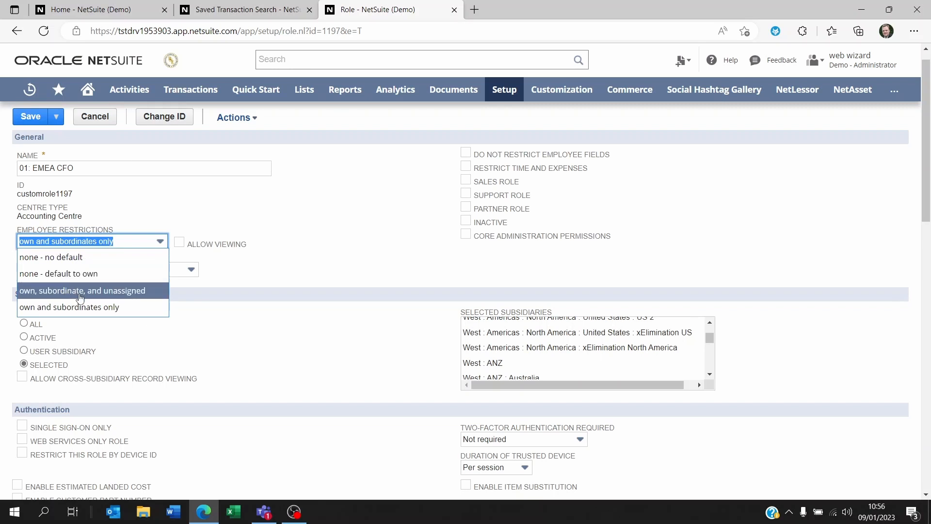
mouse_move(83, 307)
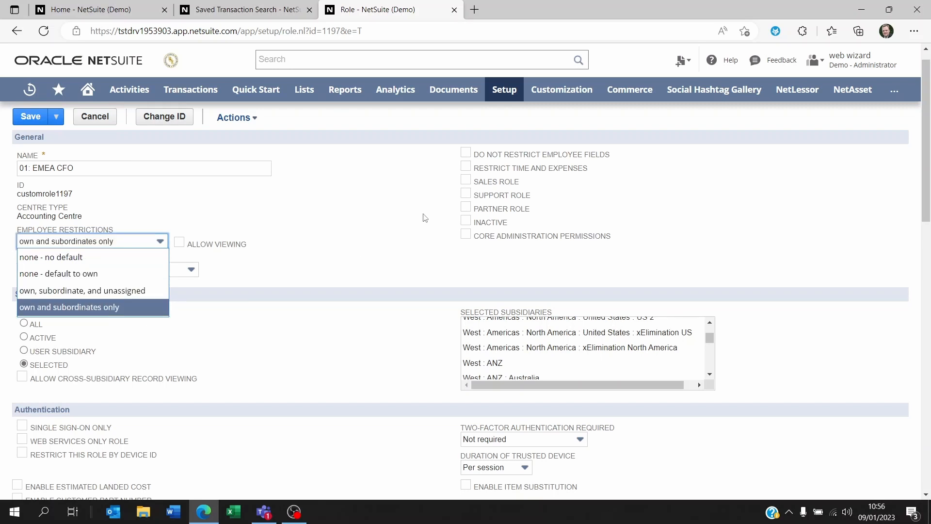
left_click(89, 307)
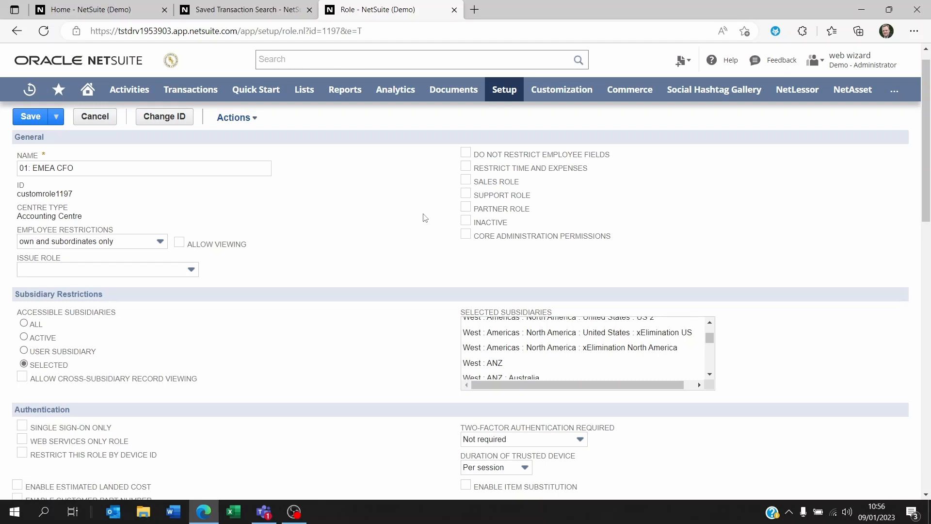
mouse_move(153, 262)
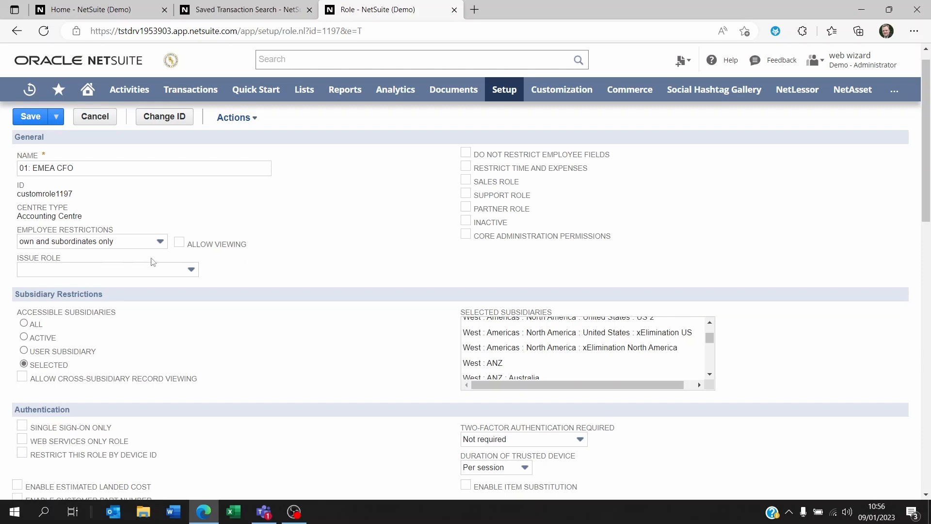
left_click(92, 241)
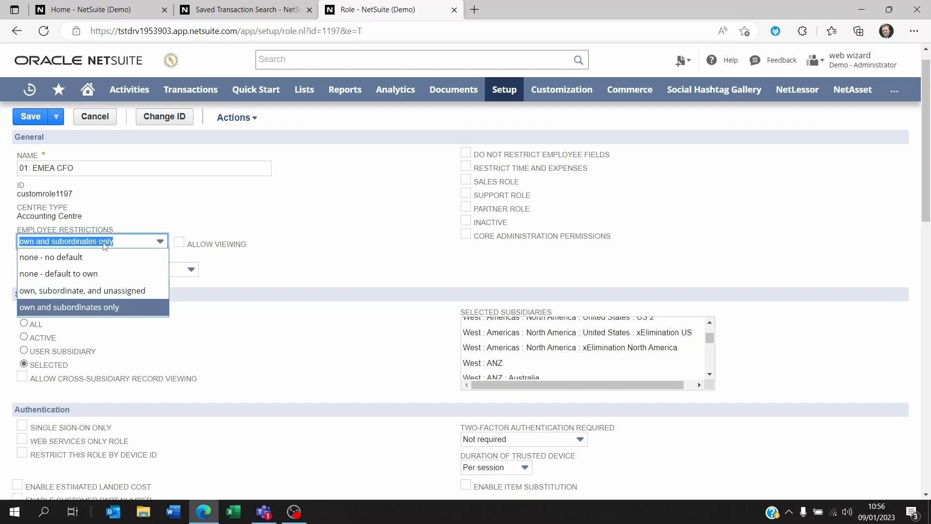
left_click(68, 306)
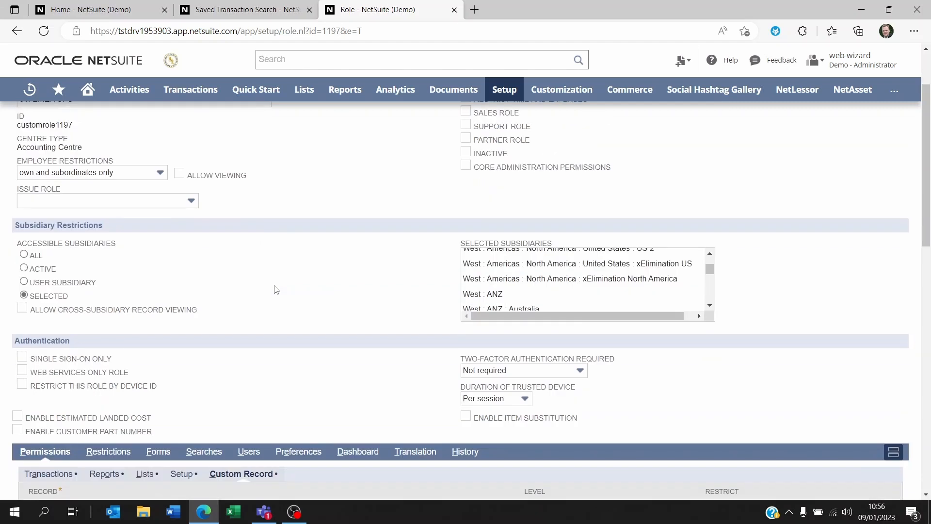
mouse_move(87, 246)
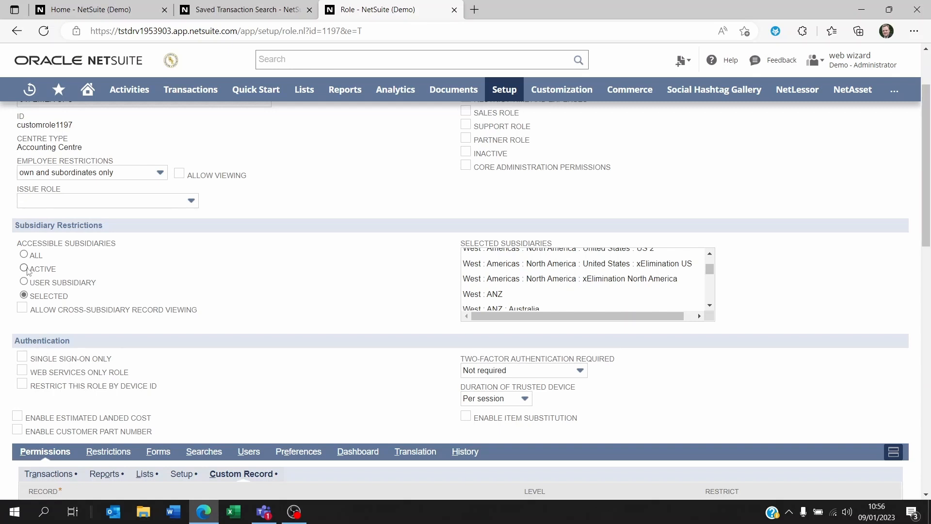
mouse_move(113, 275)
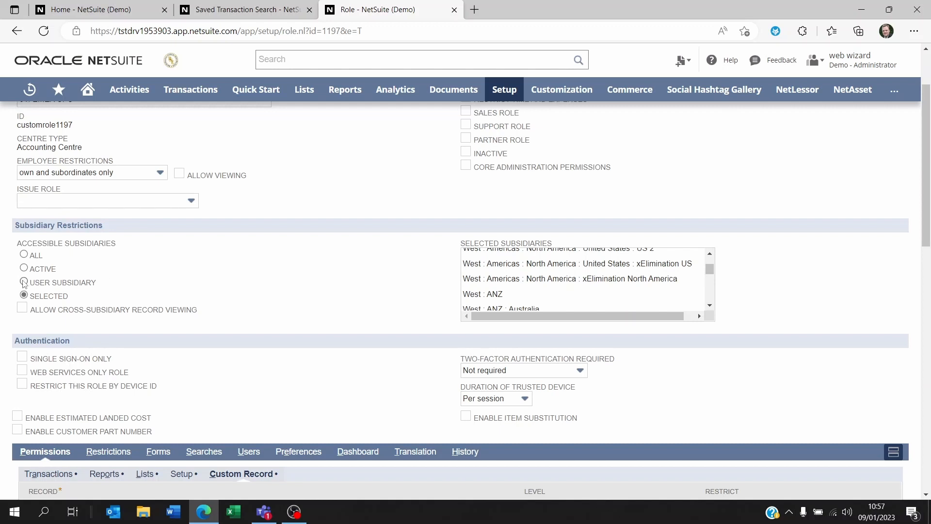
left_click(304, 89)
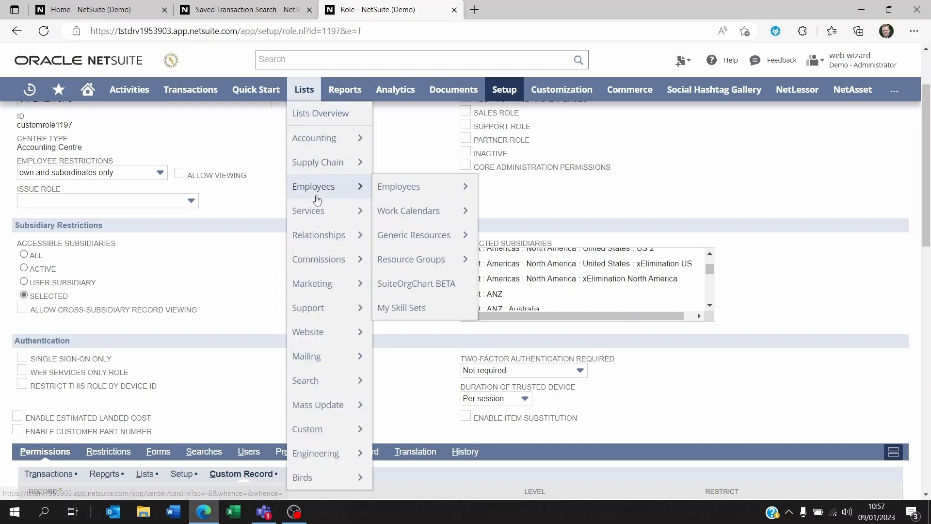
mouse_move(398, 186)
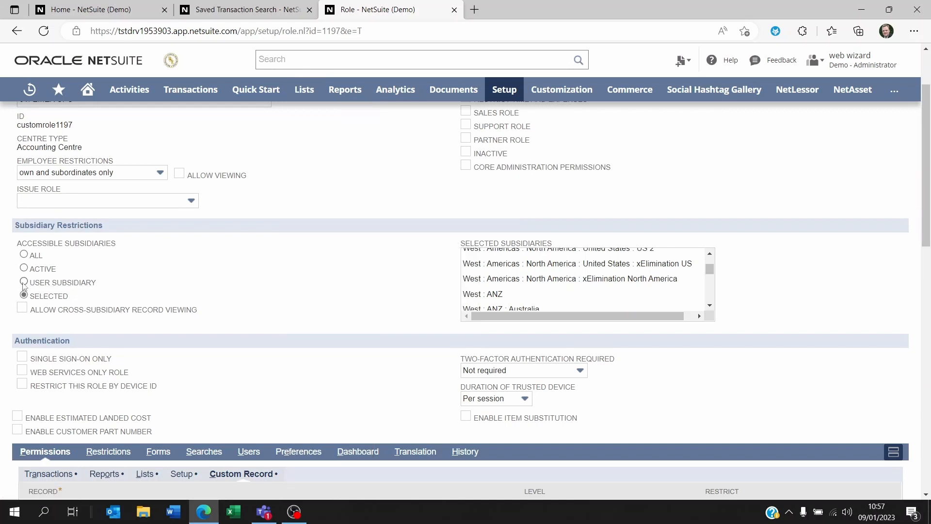
- Set the 01: EMEA CFO role's accessible subsidiaries to User Subsidiary
left_click(24, 283)
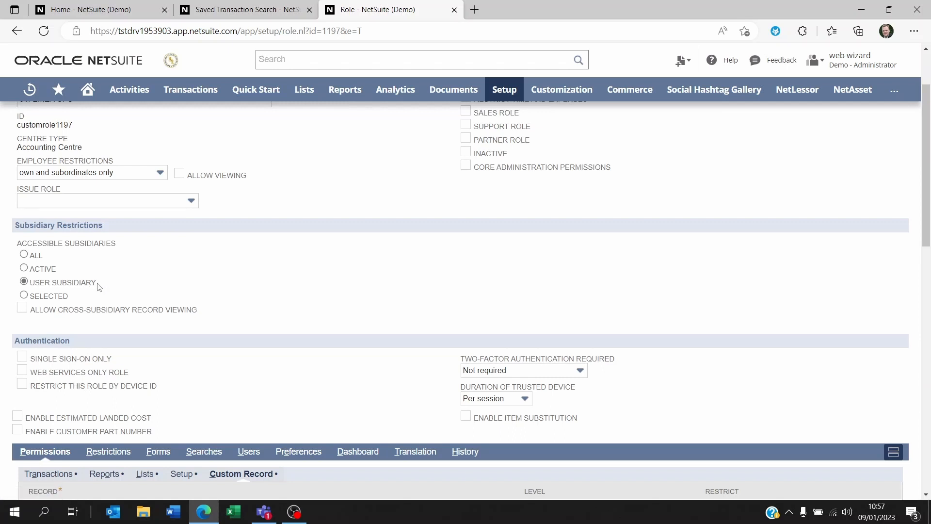
mouse_move(63, 282)
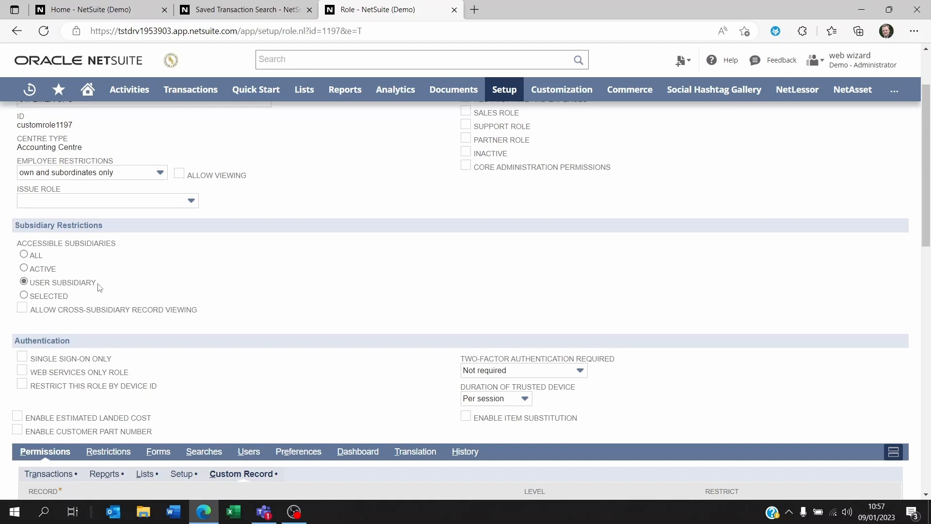
mouse_move(71, 285)
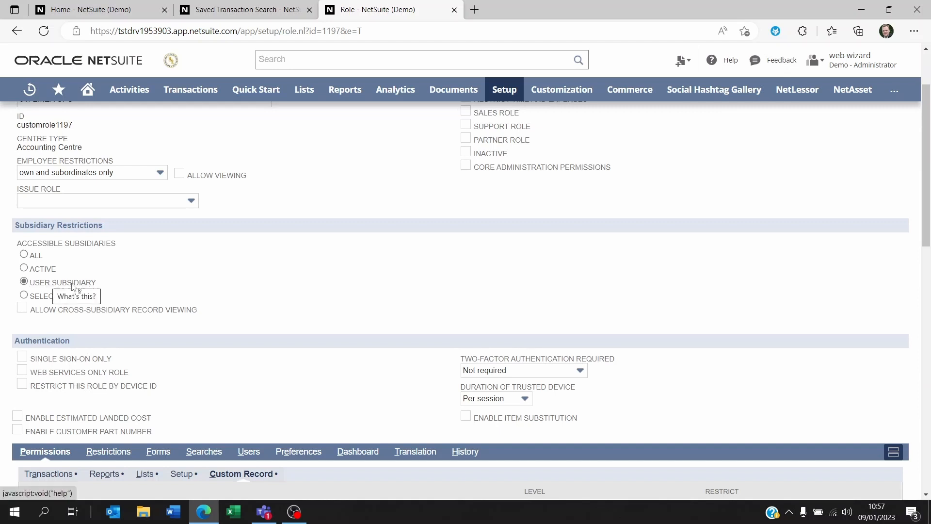
mouse_move(112, 283)
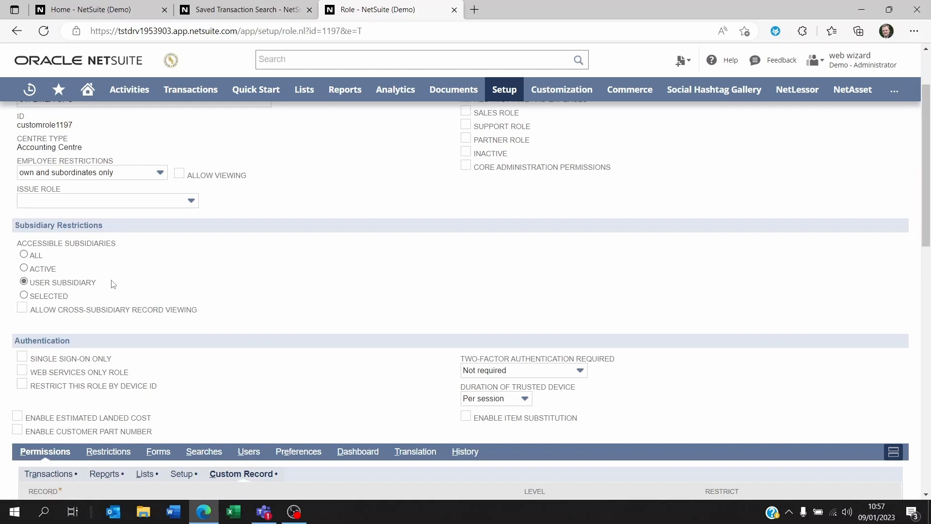
mouse_move(62, 282)
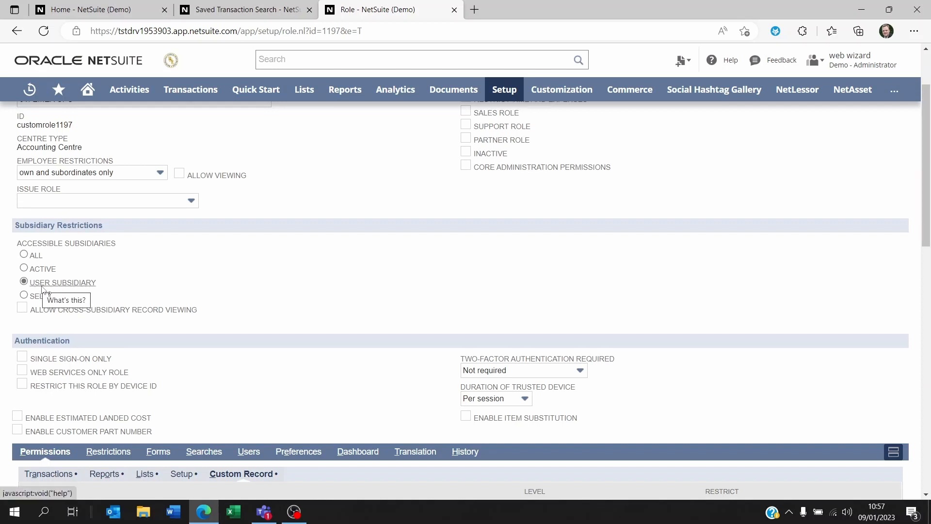
mouse_move(105, 290)
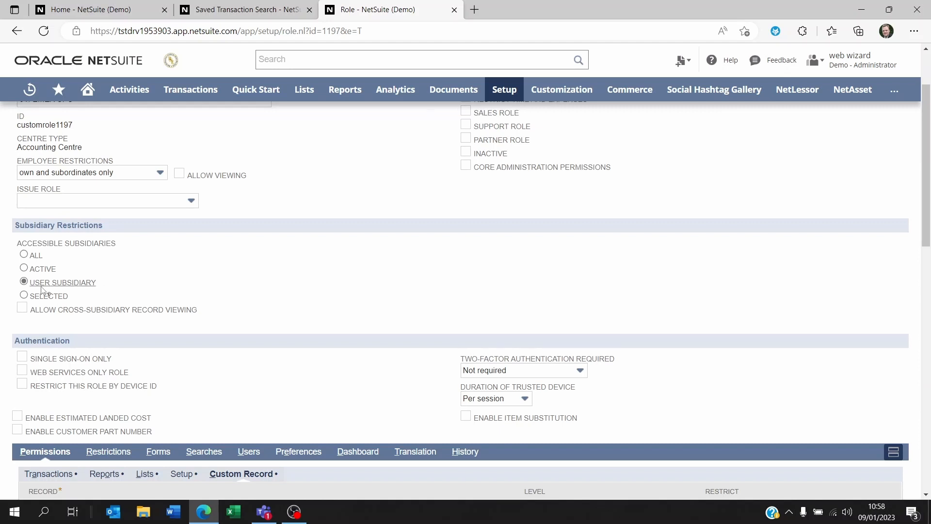
mouse_move(107, 291)
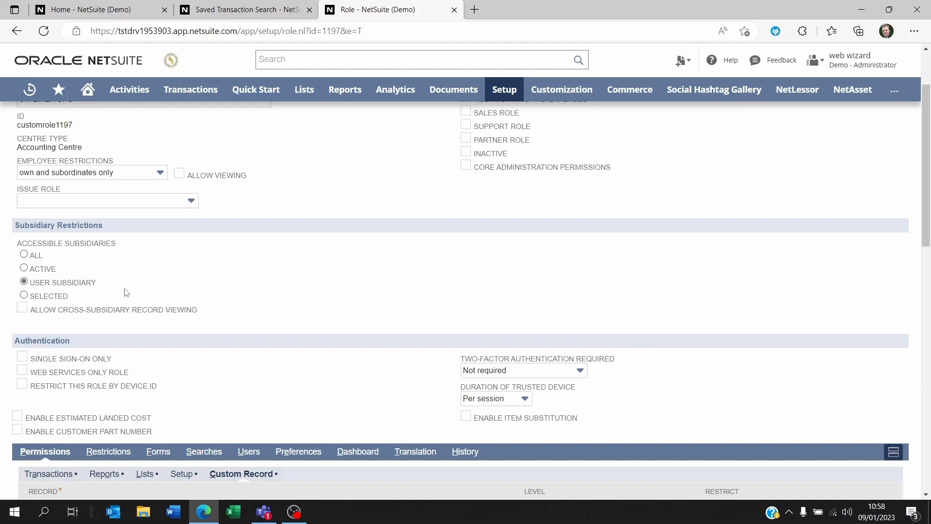
left_click(24, 296)
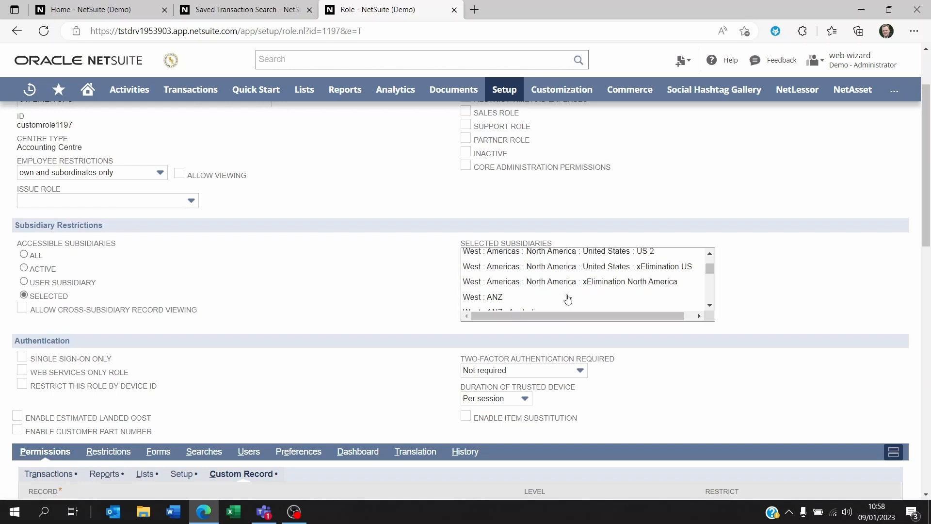
scroll("up", 3)
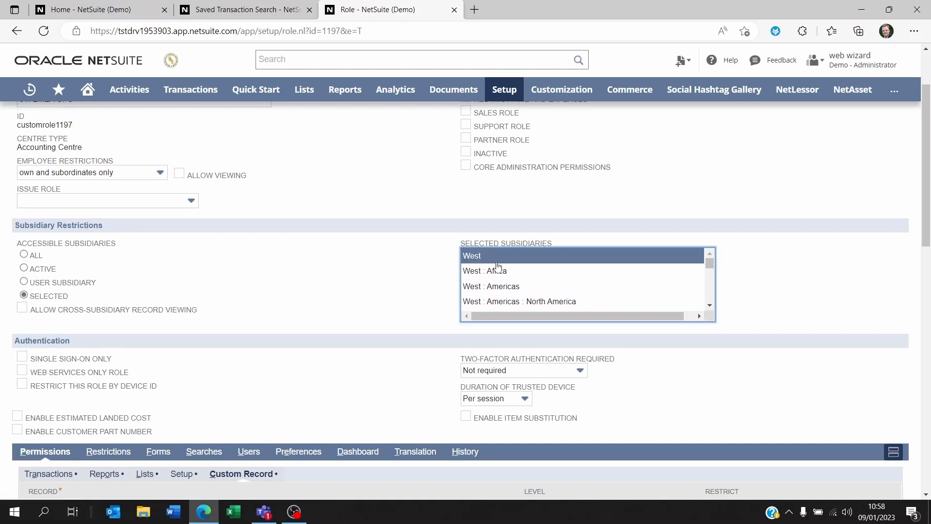
scroll("down", 3)
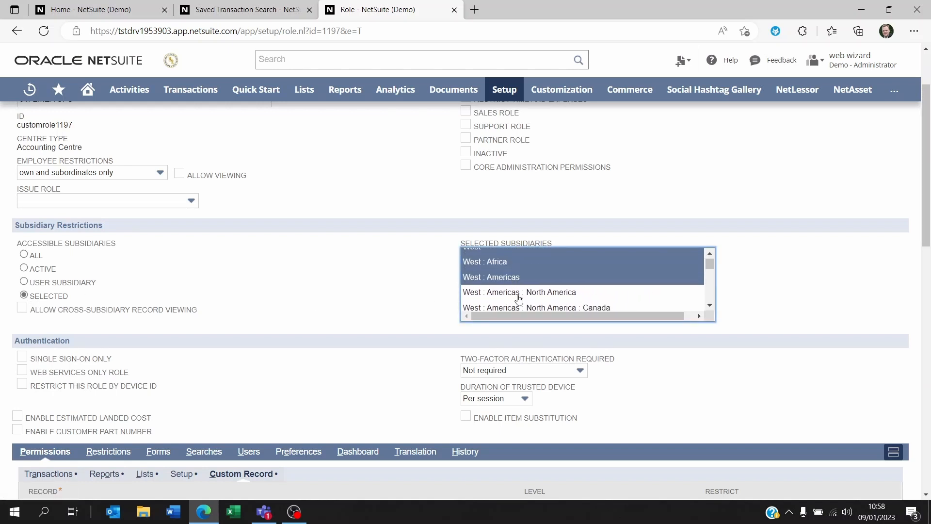
scroll("down", 3)
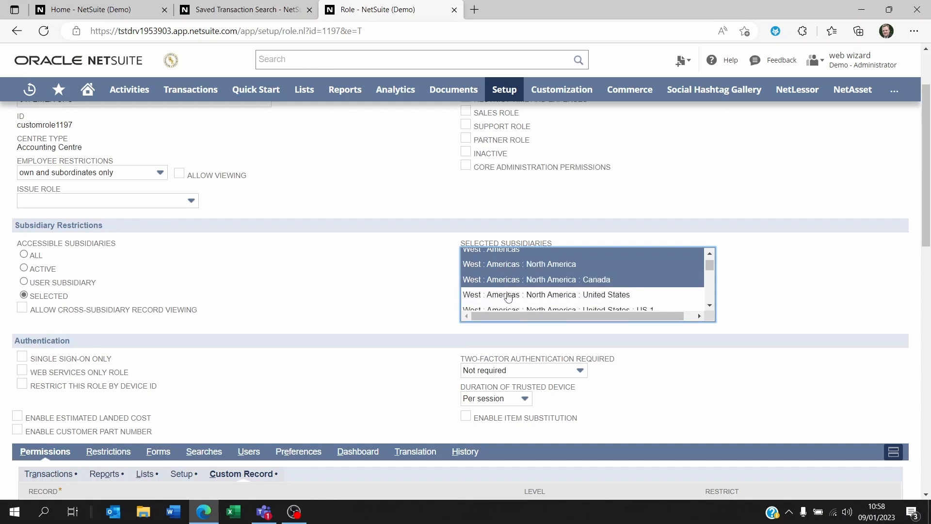
scroll("down", 3)
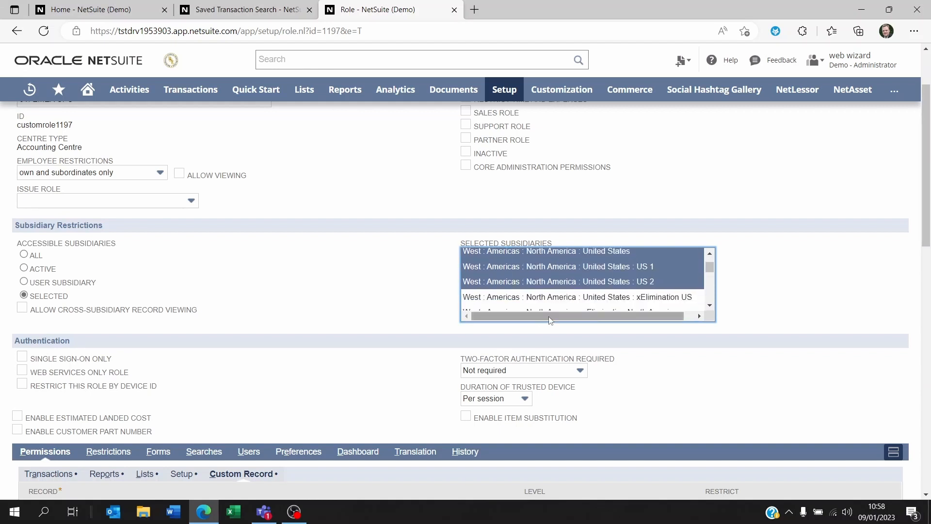
scroll("down", 3)
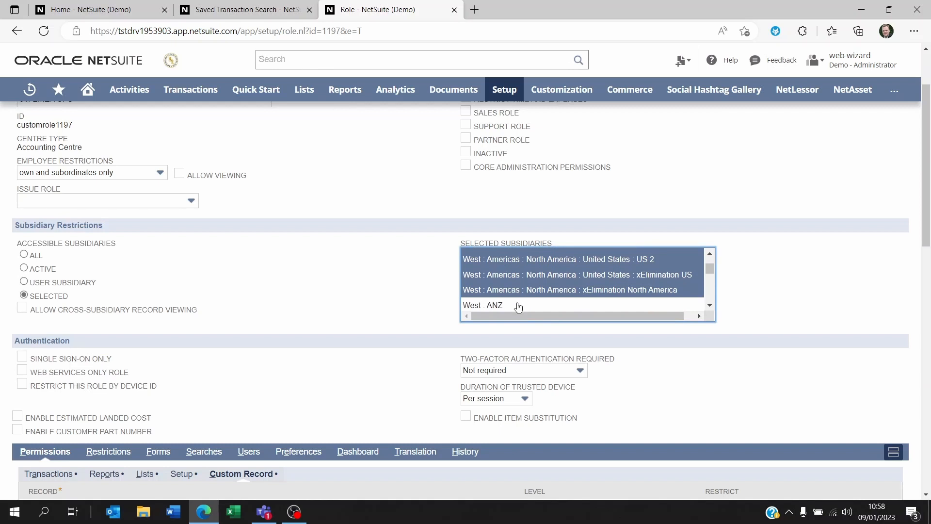
scroll("down", 3)
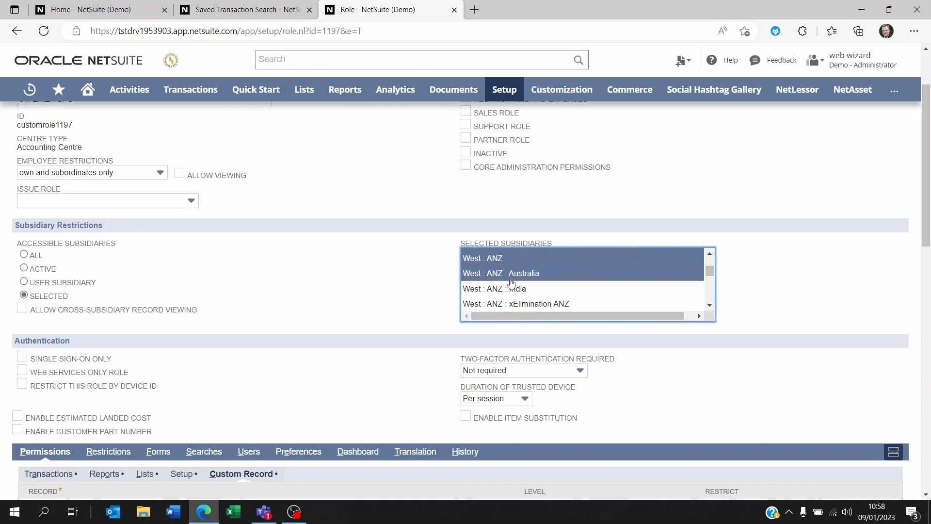
scroll("up", 3)
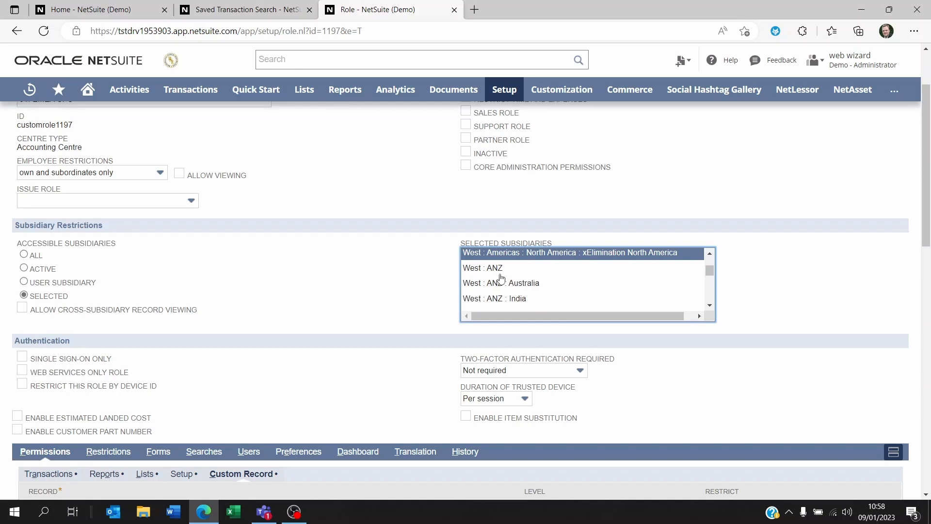
mouse_move(53, 300)
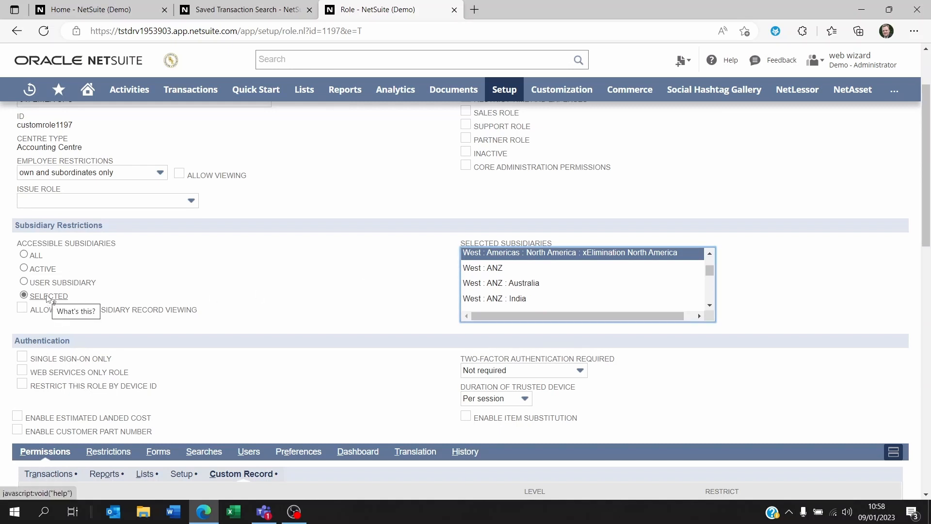
scroll("up", 3)
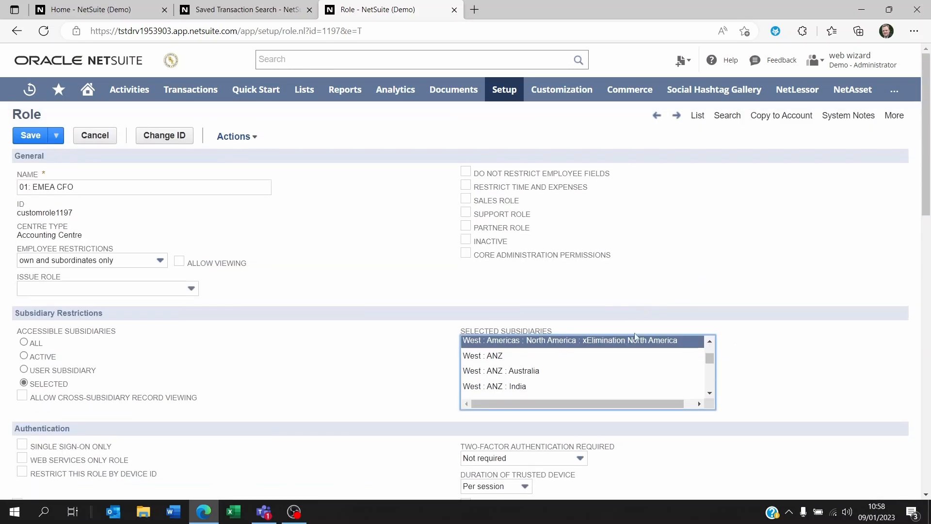
scroll("down", 3)
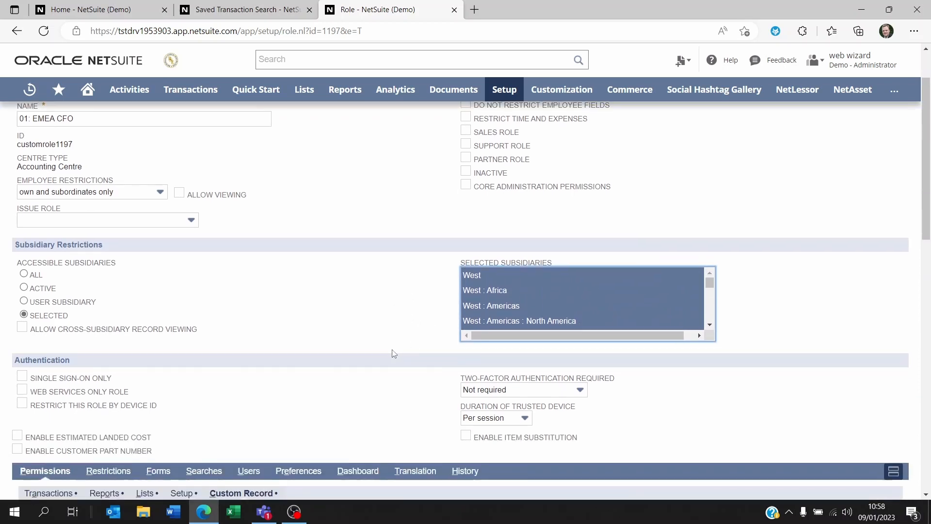
scroll("down", 3)
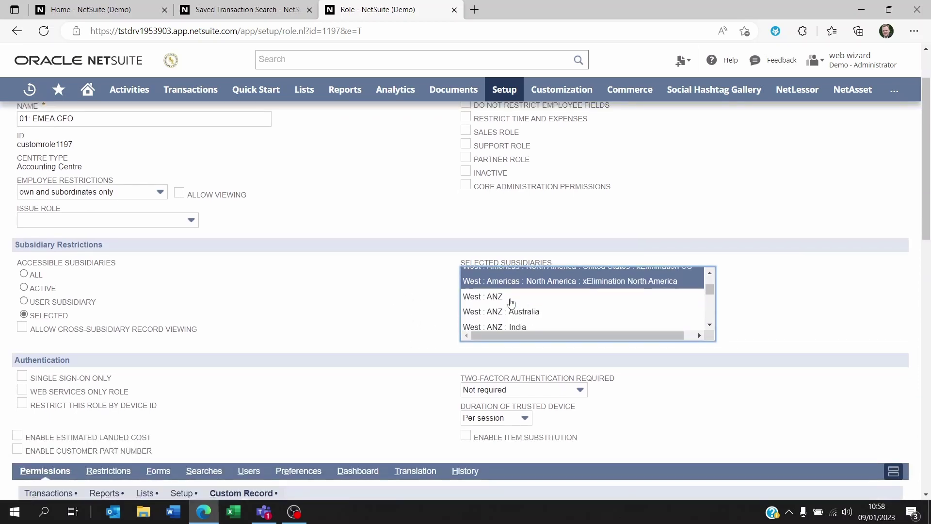
mouse_move(358, 309)
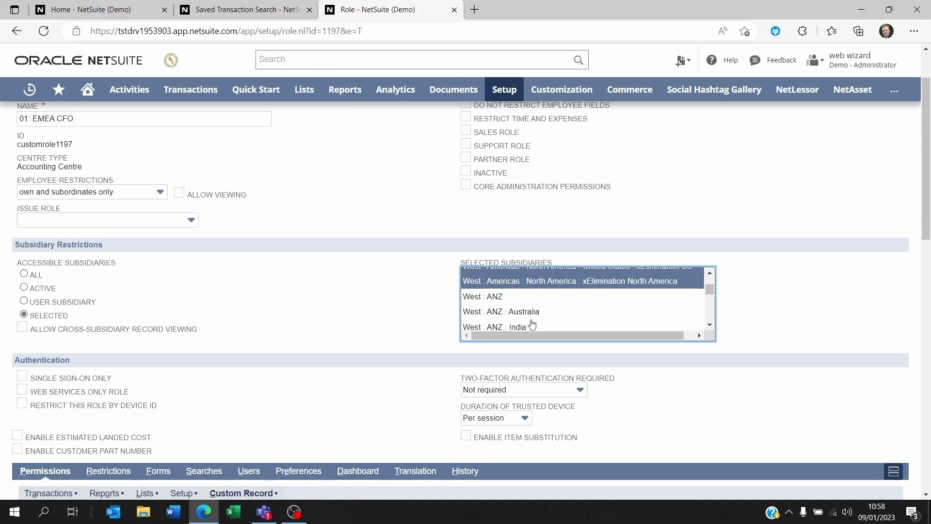
mouse_move(319, 306)
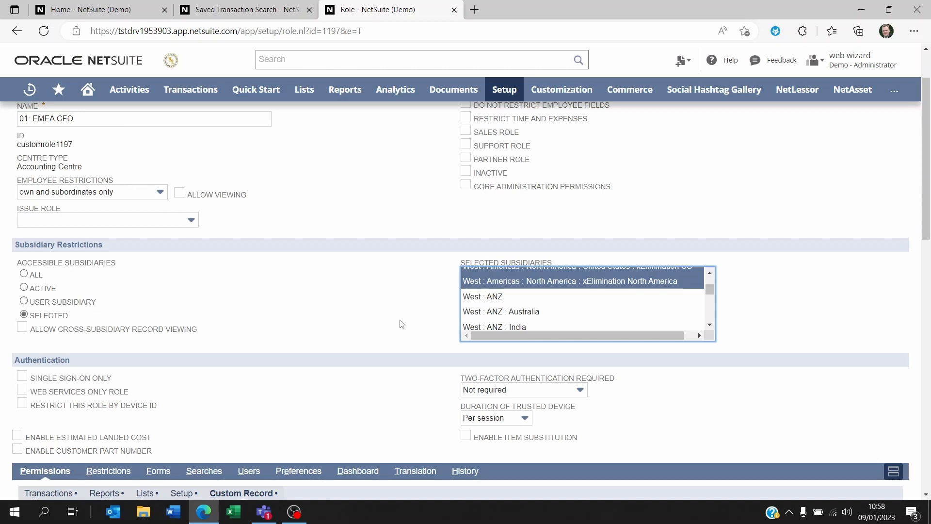
mouse_move(533, 311)
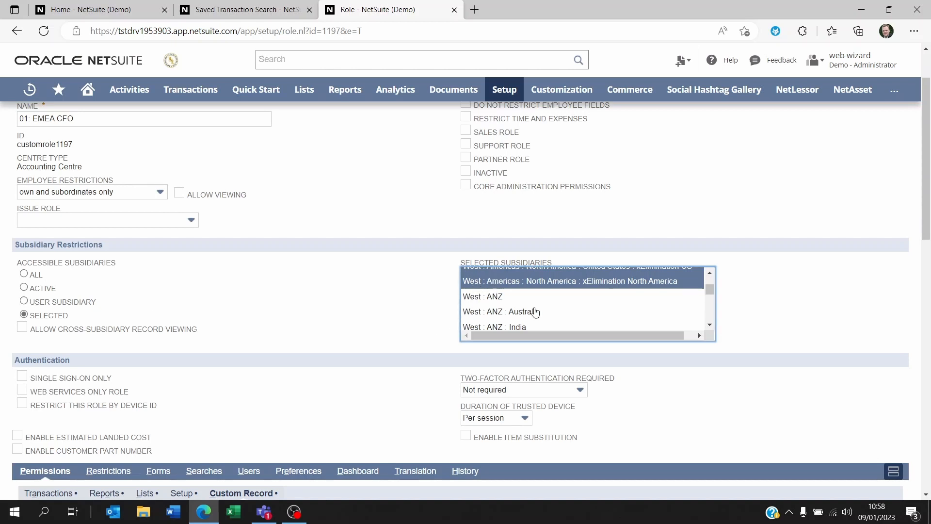
scroll("up", 3)
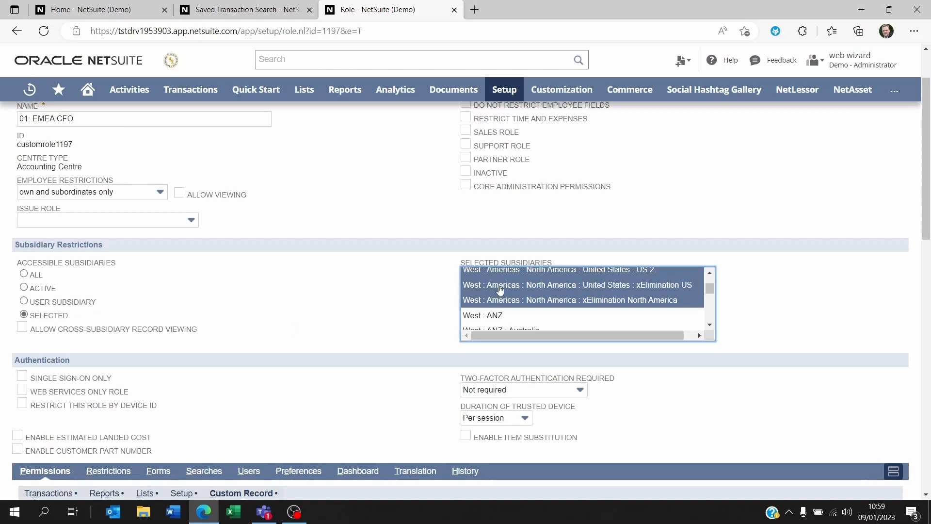
mouse_move(410, 283)
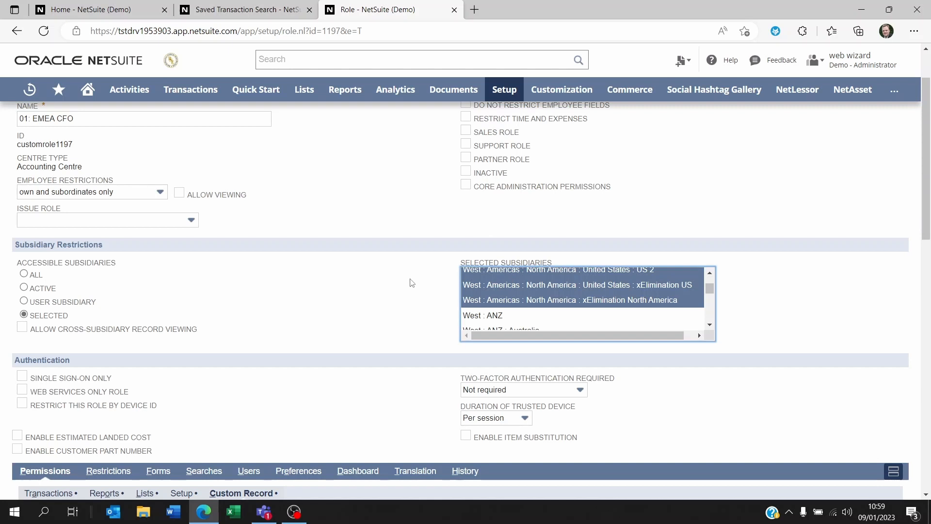
mouse_move(433, 297)
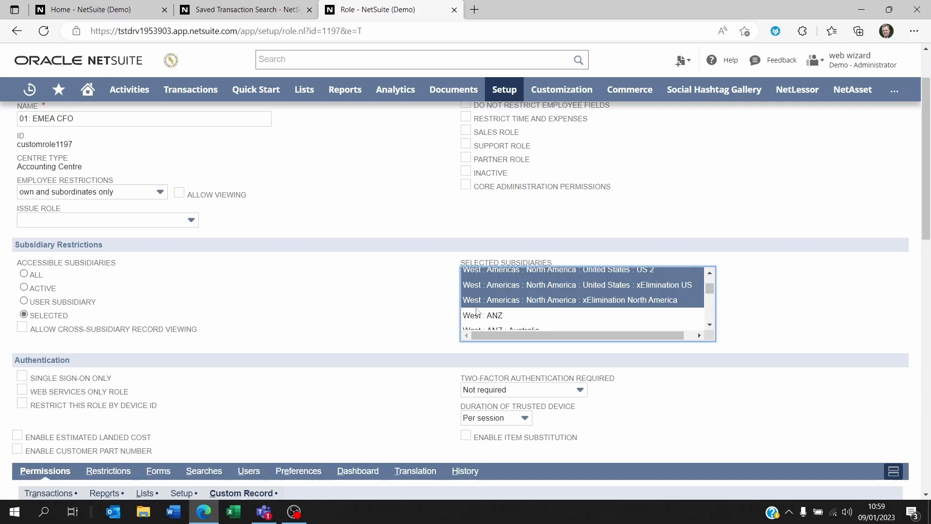
mouse_move(479, 281)
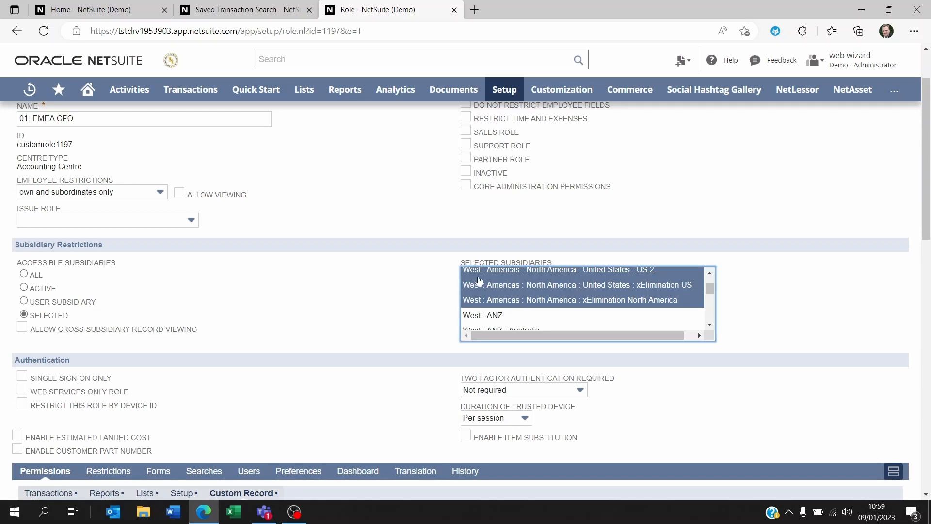
mouse_move(373, 312)
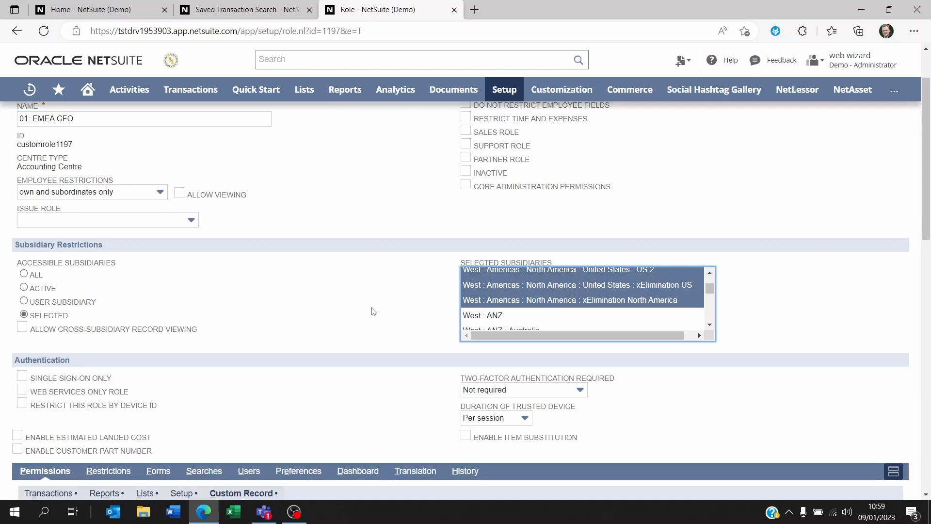
mouse_move(478, 307)
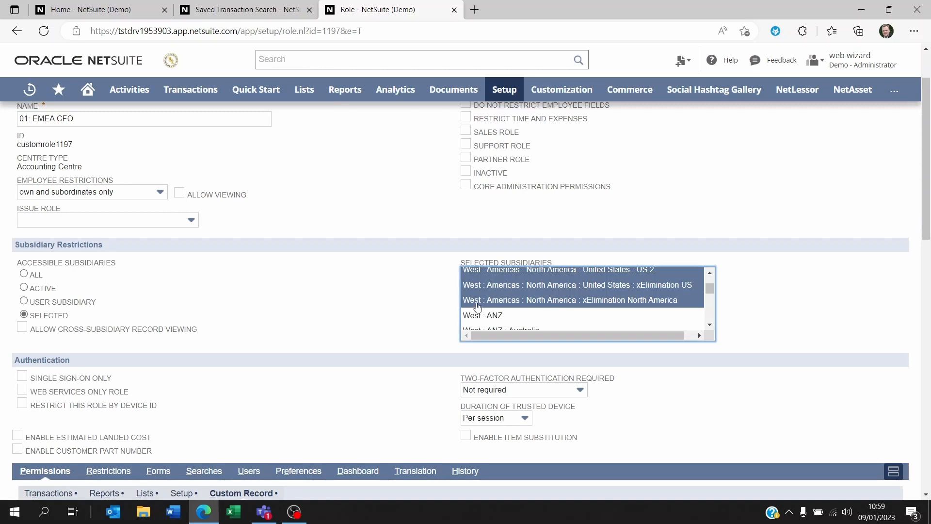
scroll("down", 3)
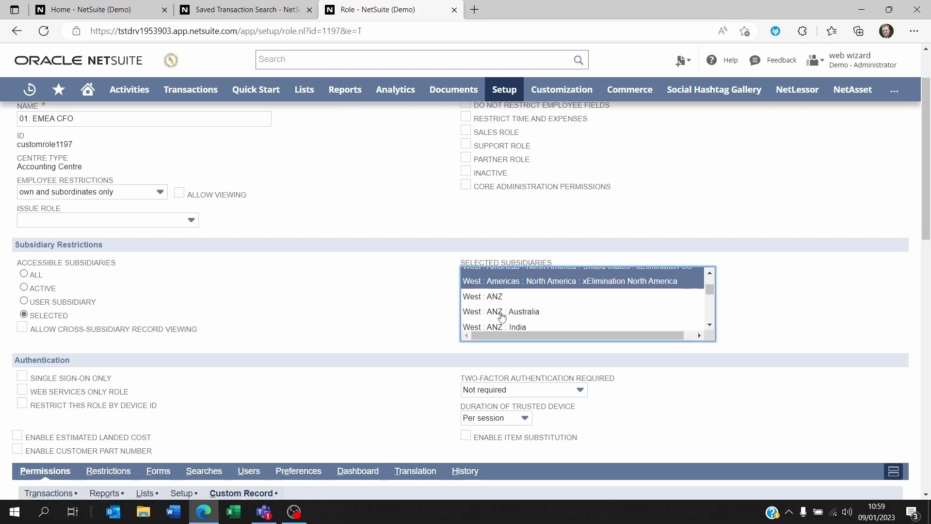
scroll("down", 3)
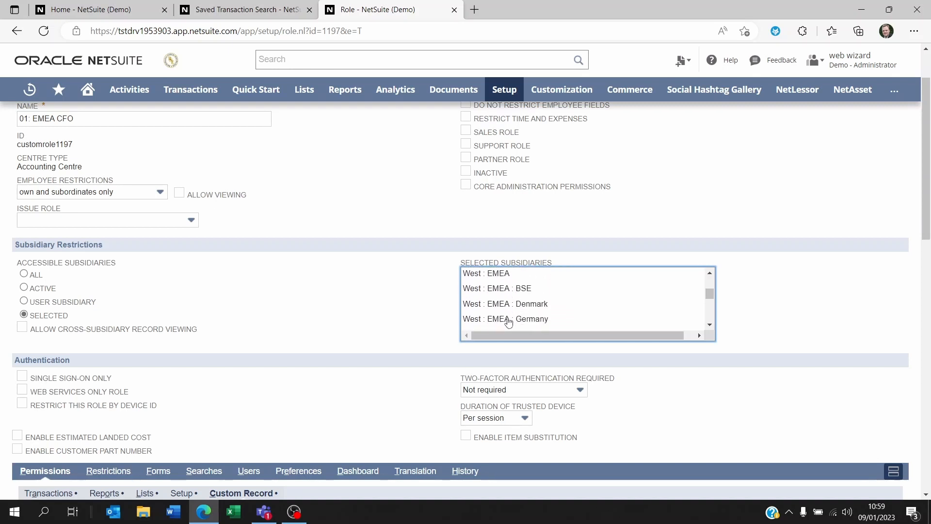
mouse_move(448, 315)
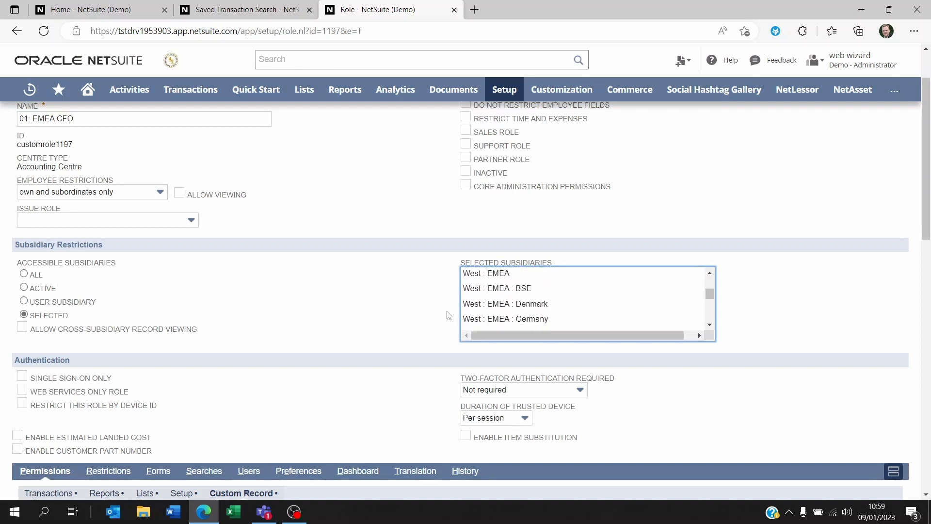
mouse_move(109, 303)
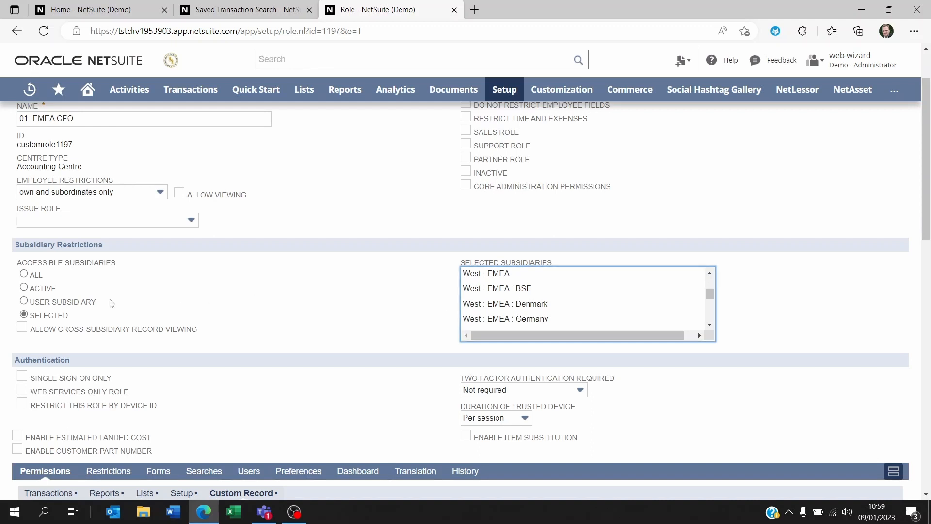
- Enable Allow Cross-Subsidiary Record Viewing for 01: EMEA CFO and review the form
left_click(21, 327)
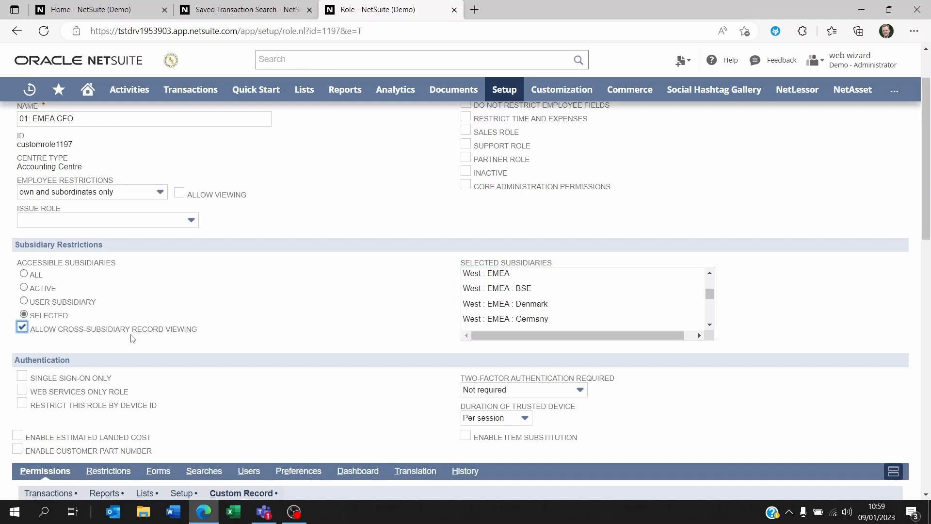
mouse_move(446, 323)
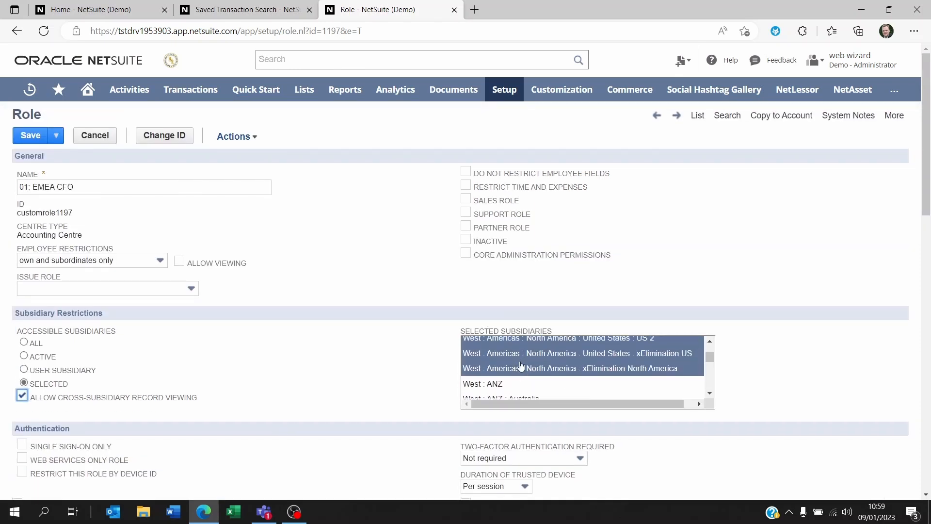
scroll("down", 3)
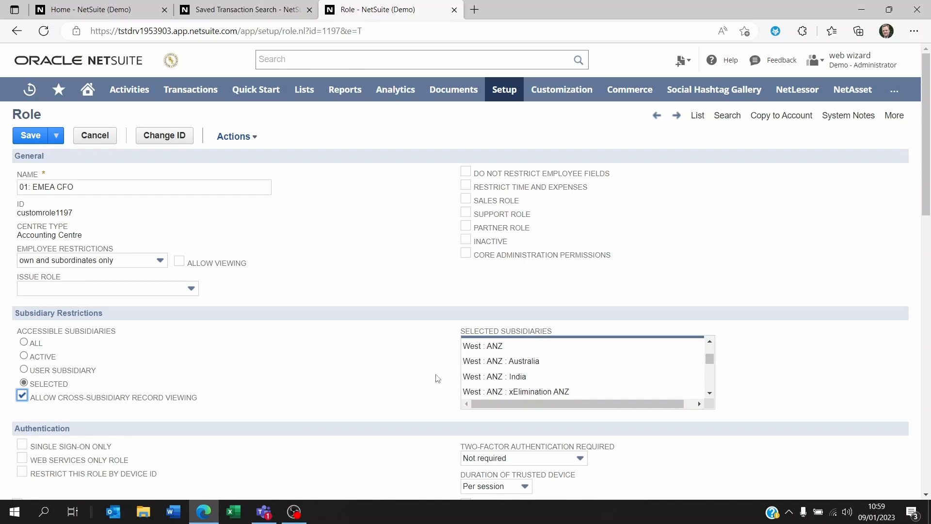
mouse_move(491, 349)
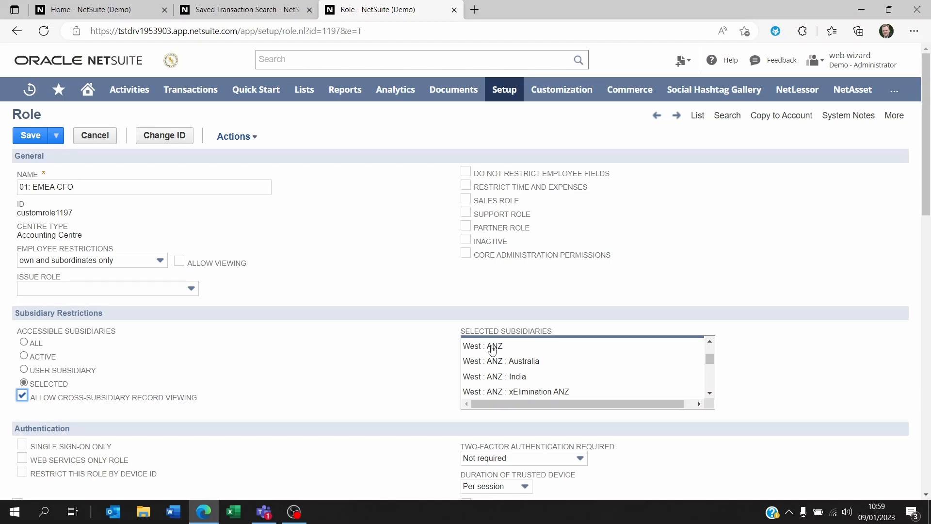
scroll("down", 3)
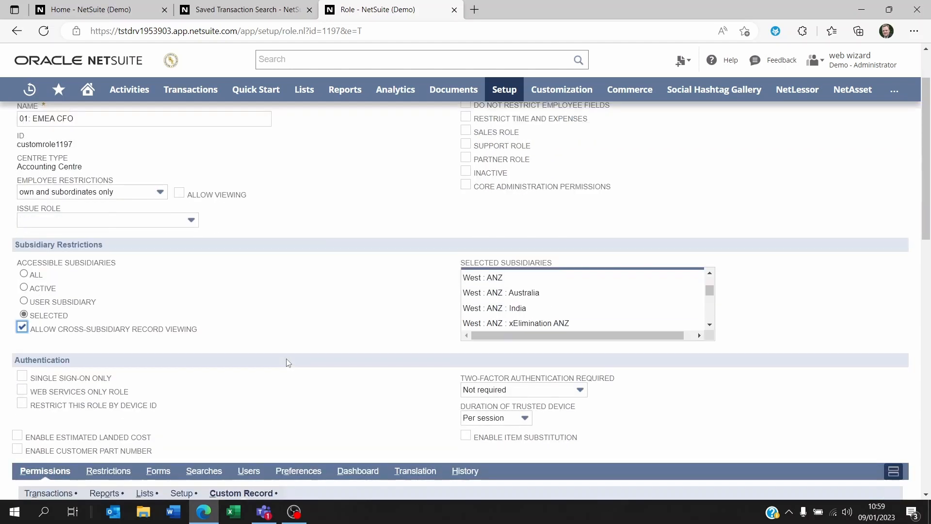
scroll("up", 3)
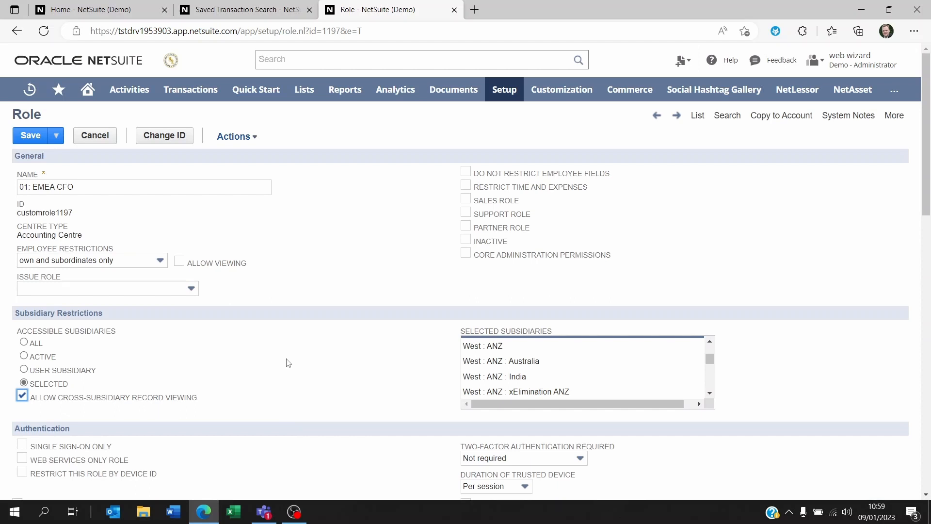